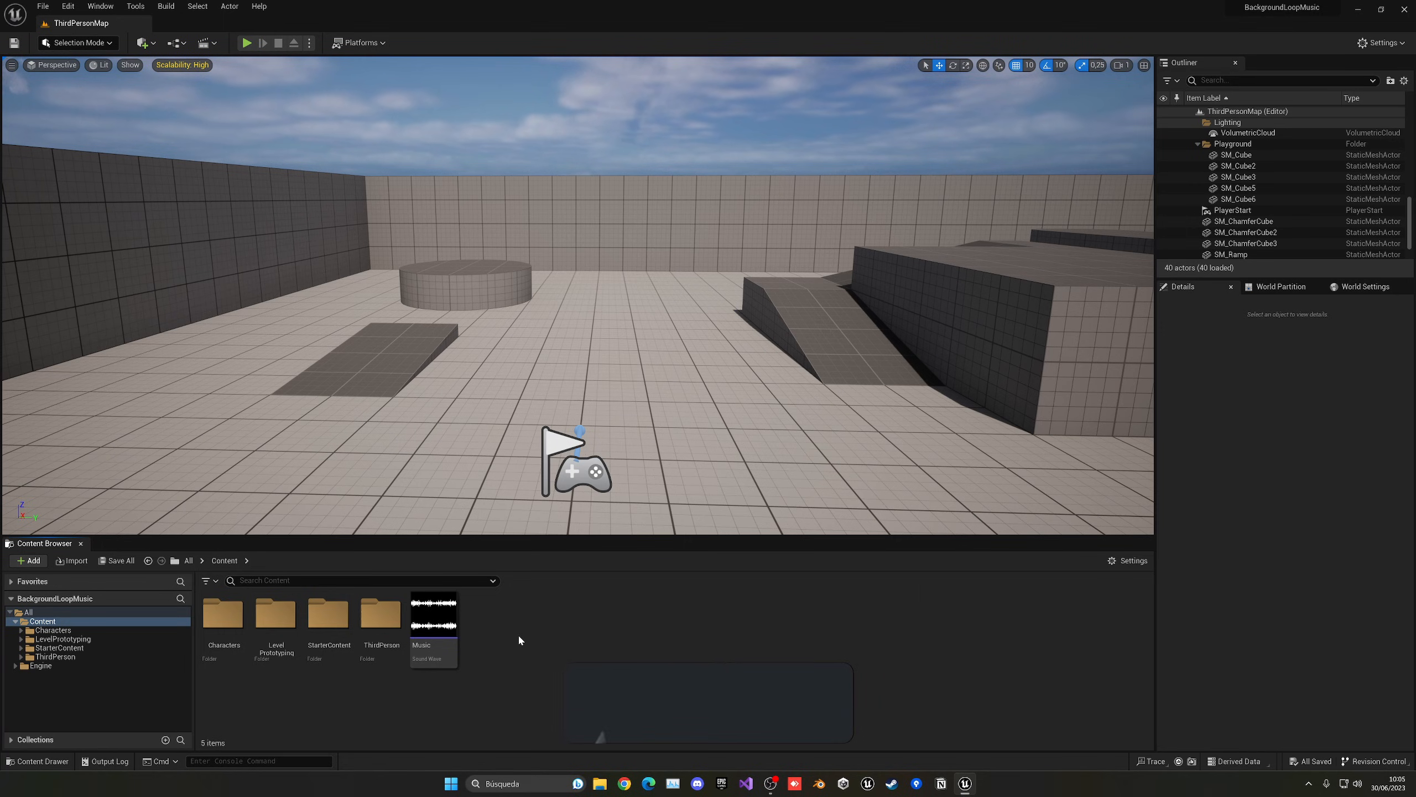
Enable Looping on the Music sound wave asset.
double_click(432, 614)
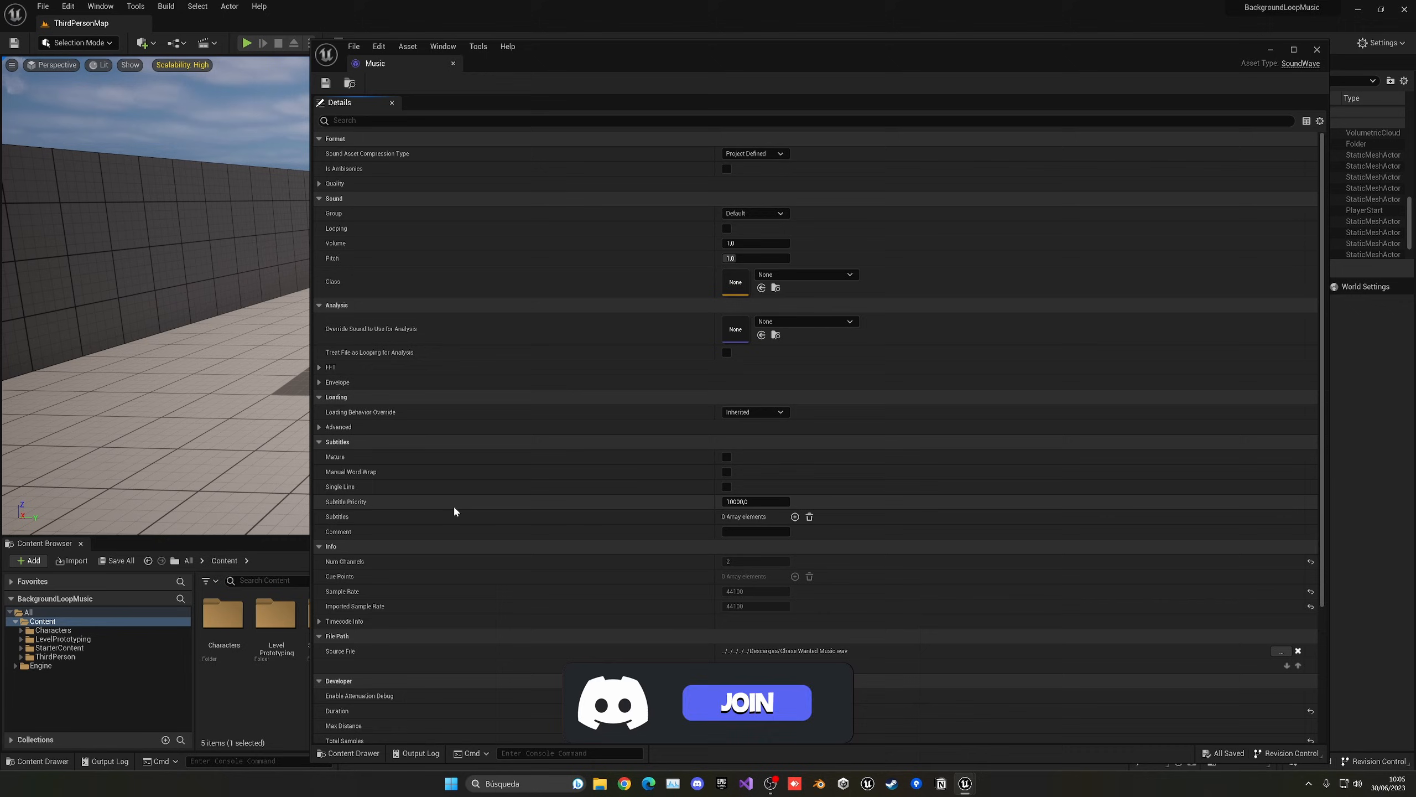
mouse_move(335, 231)
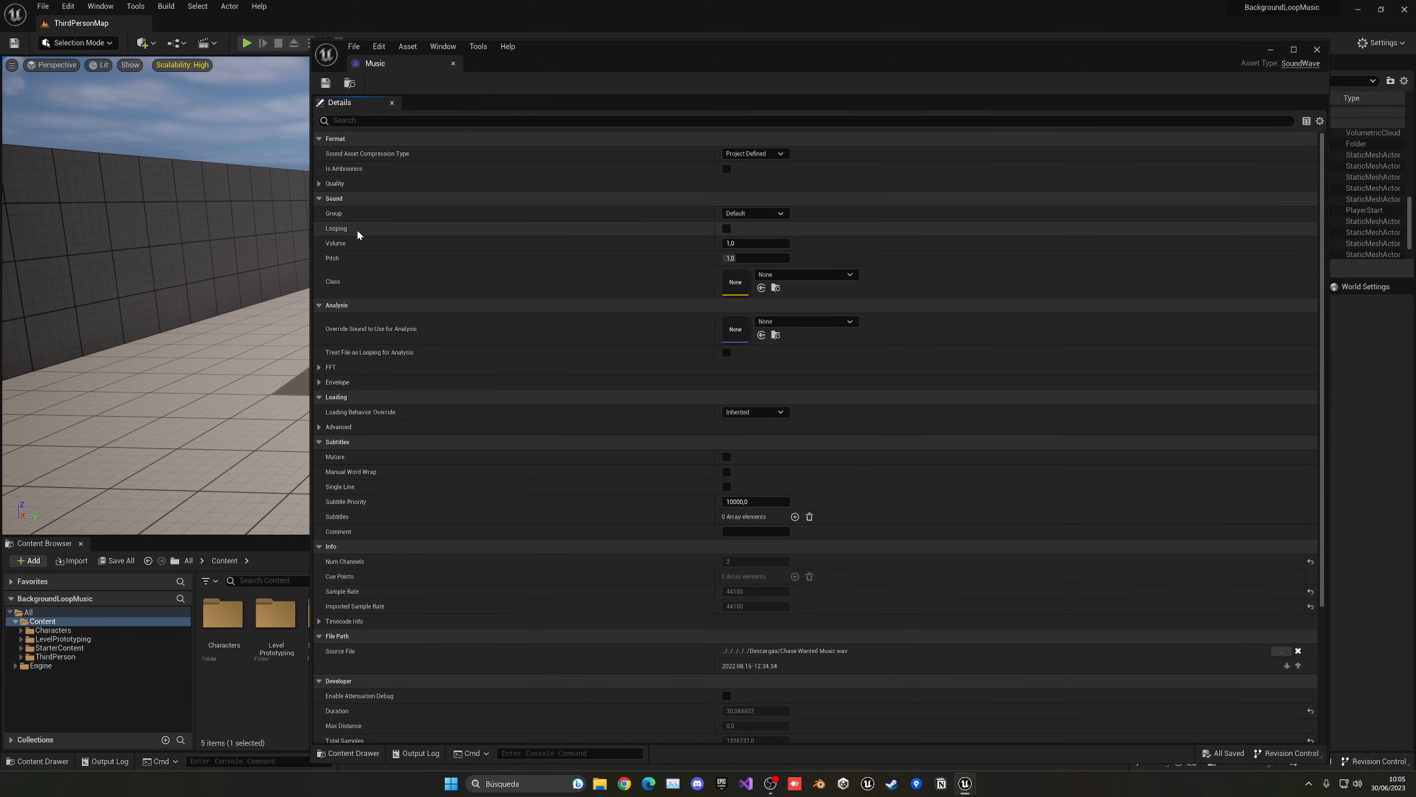
left_click(725, 228)
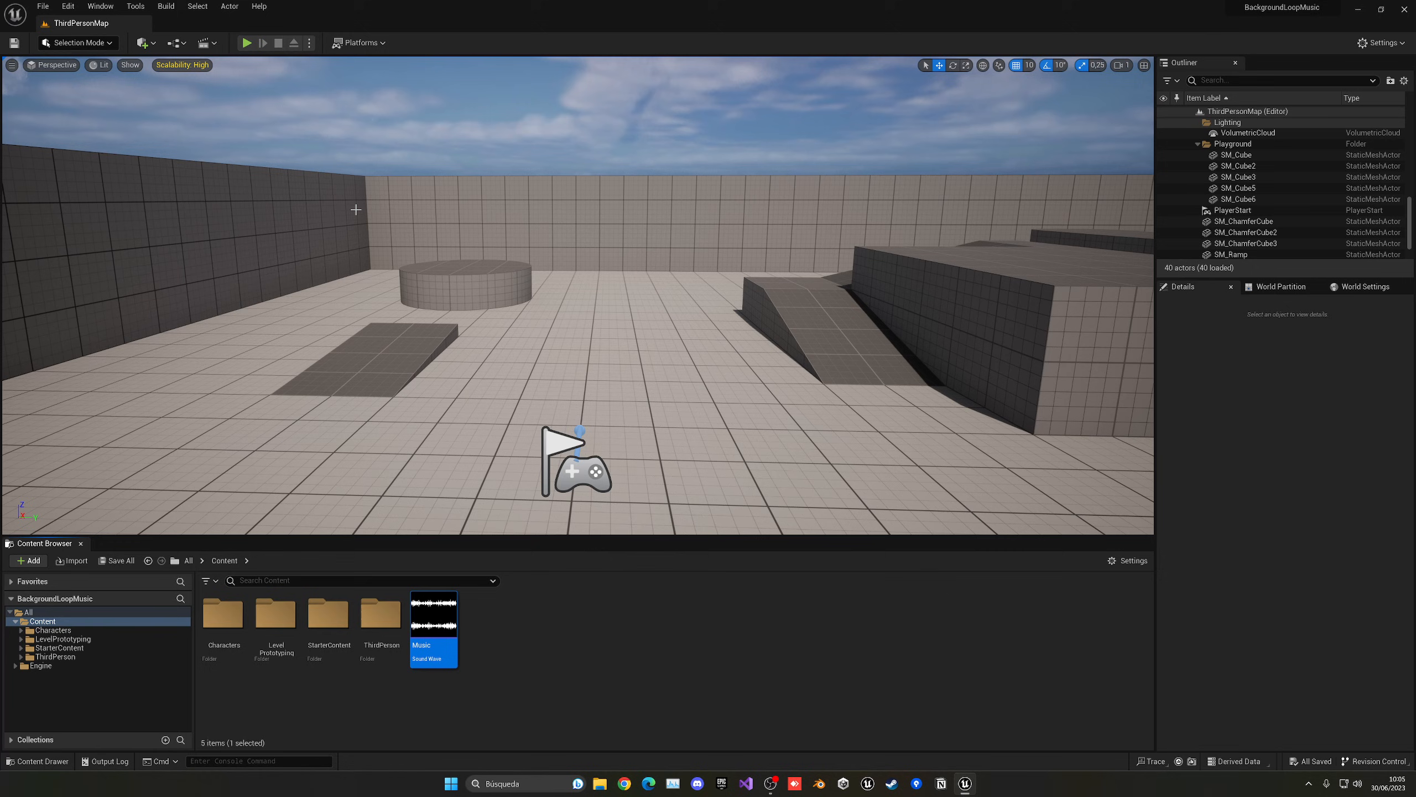
mouse_move(720, 339)
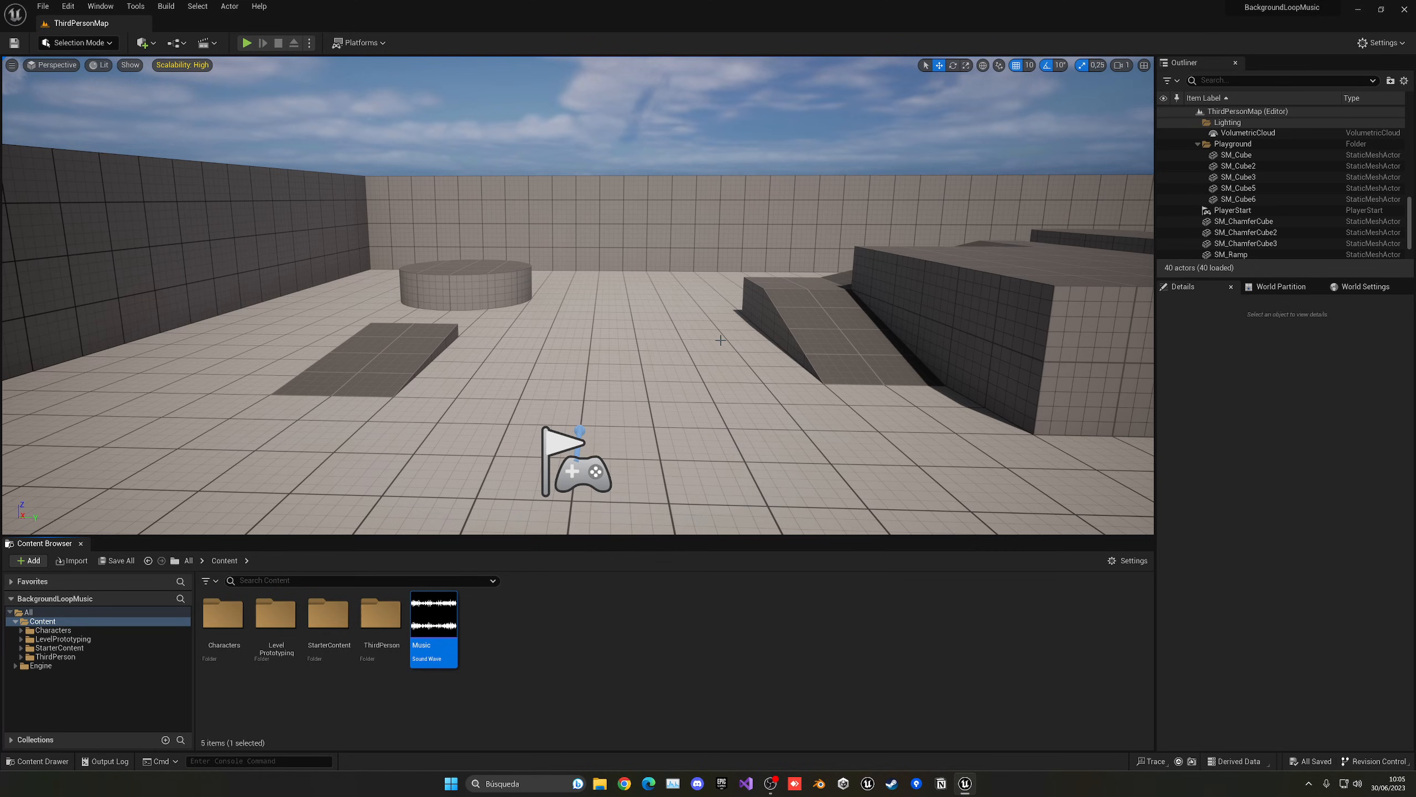
Drop the Music sound onto the floor near the player start and hear it in play.
left_click_drag(434, 630, 456, 655)
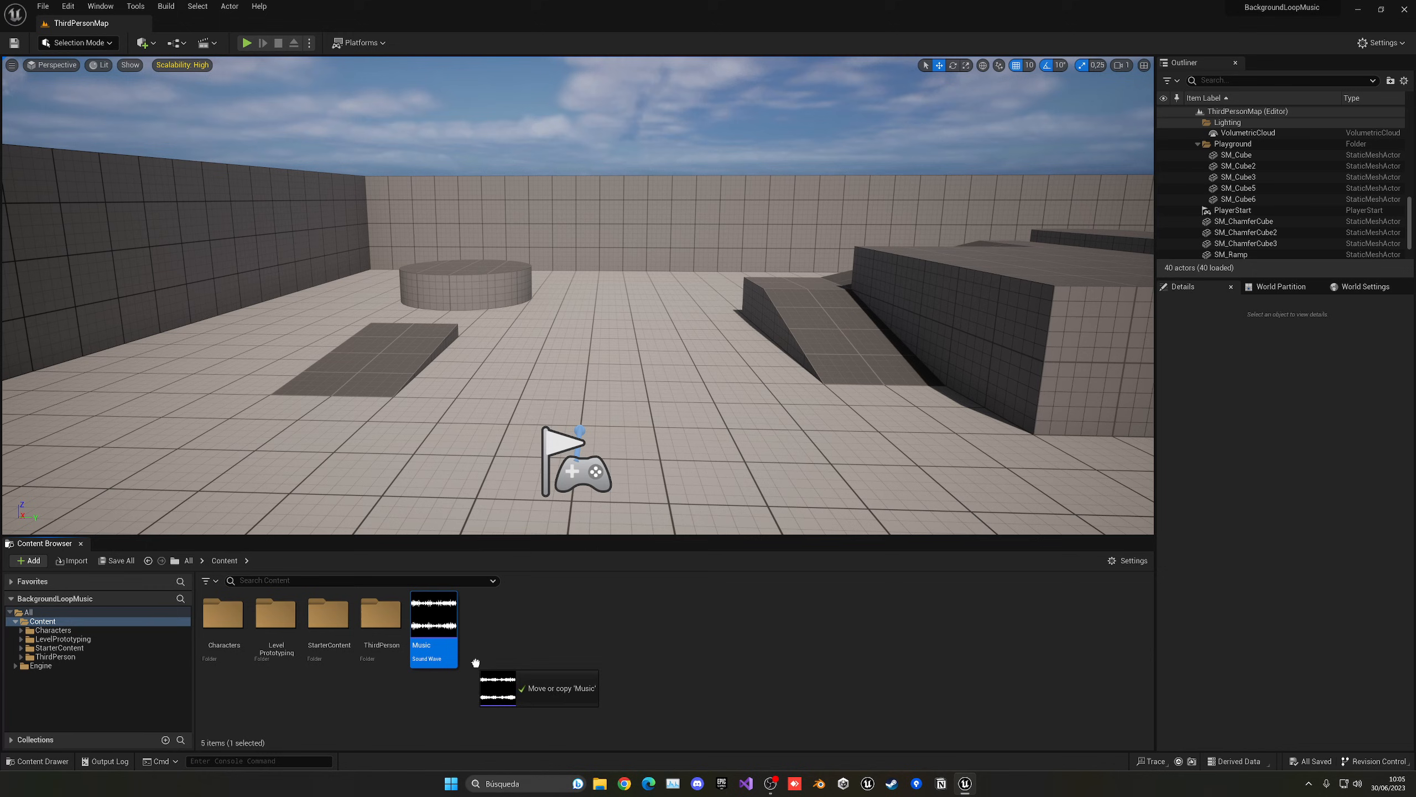
left_click_drag(433, 627, 605, 375)
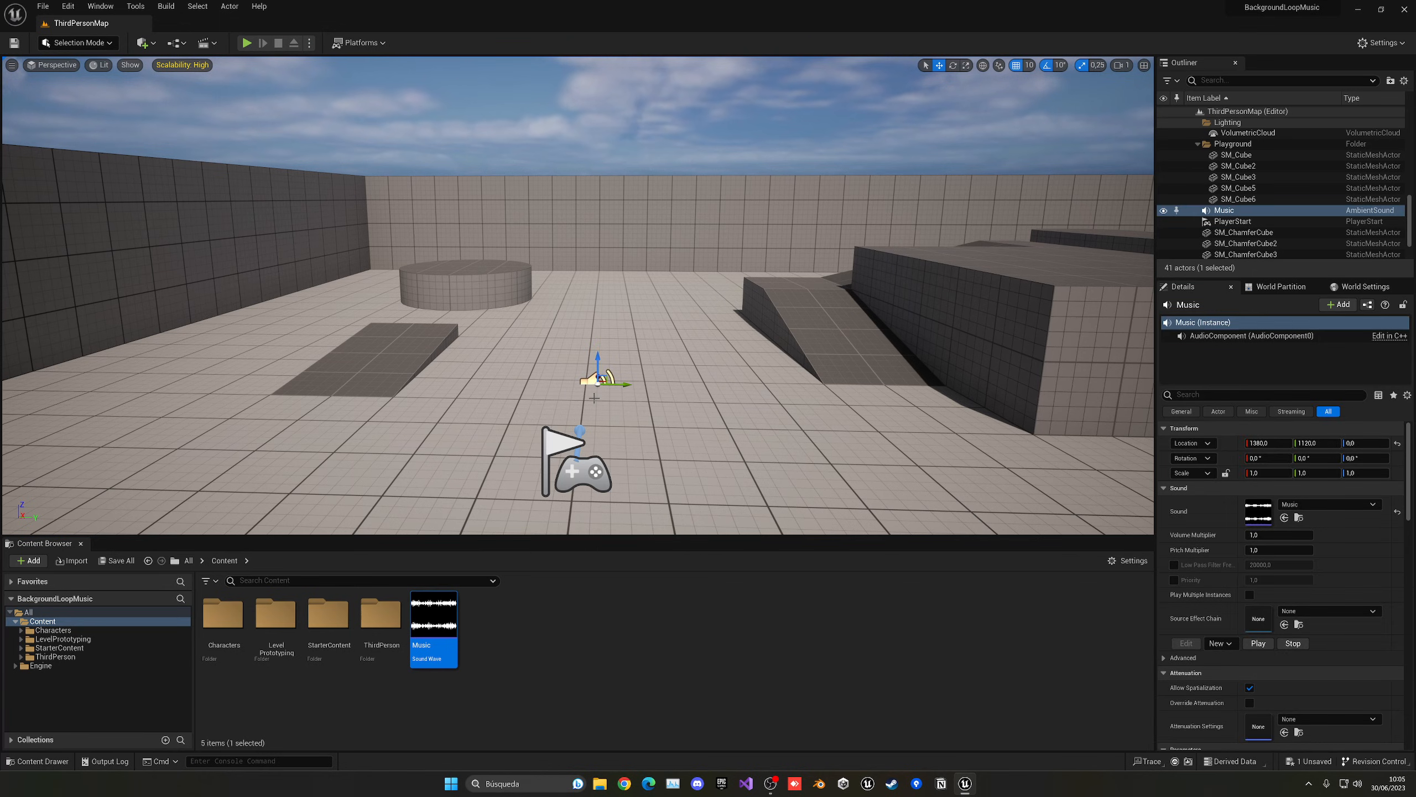
left_click(245, 42)
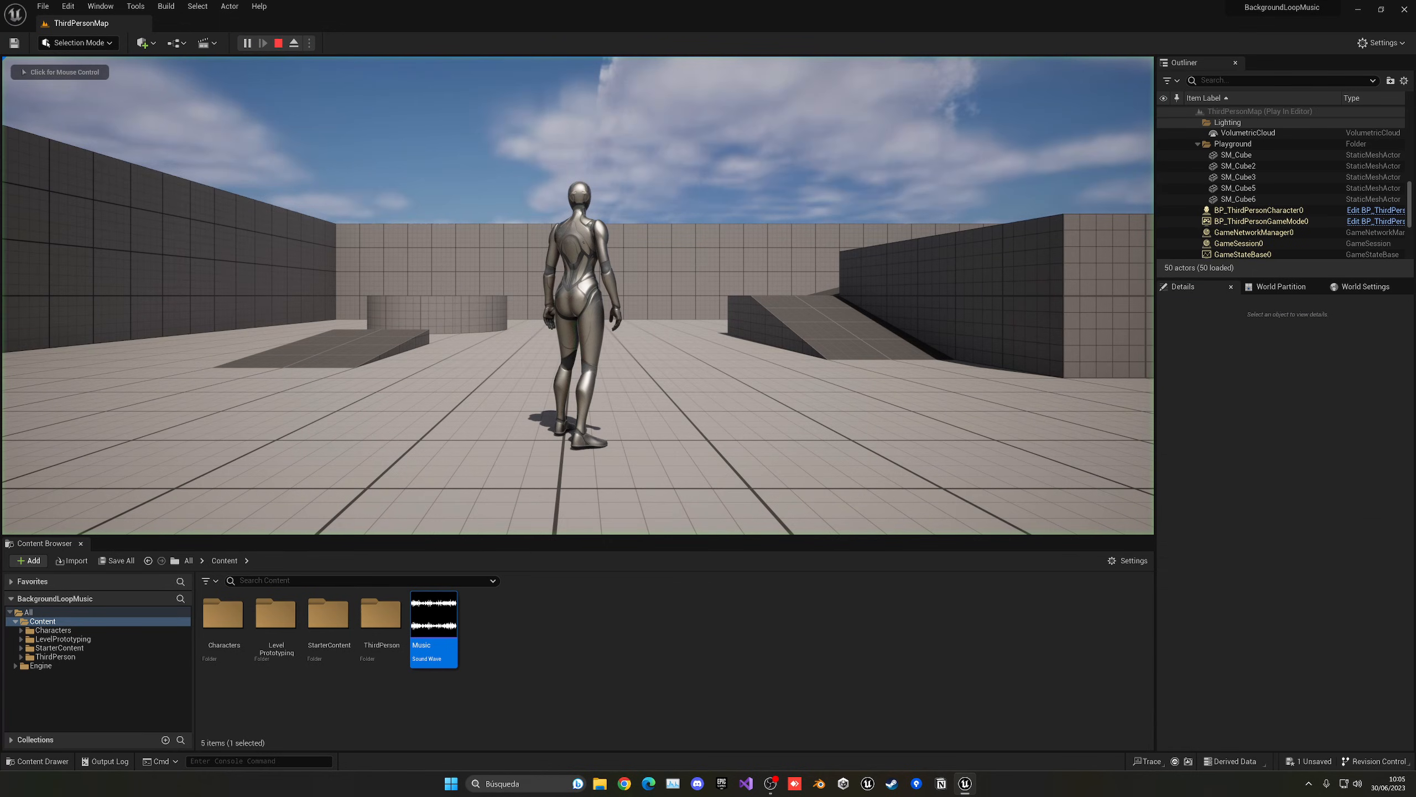
left_click(278, 42)
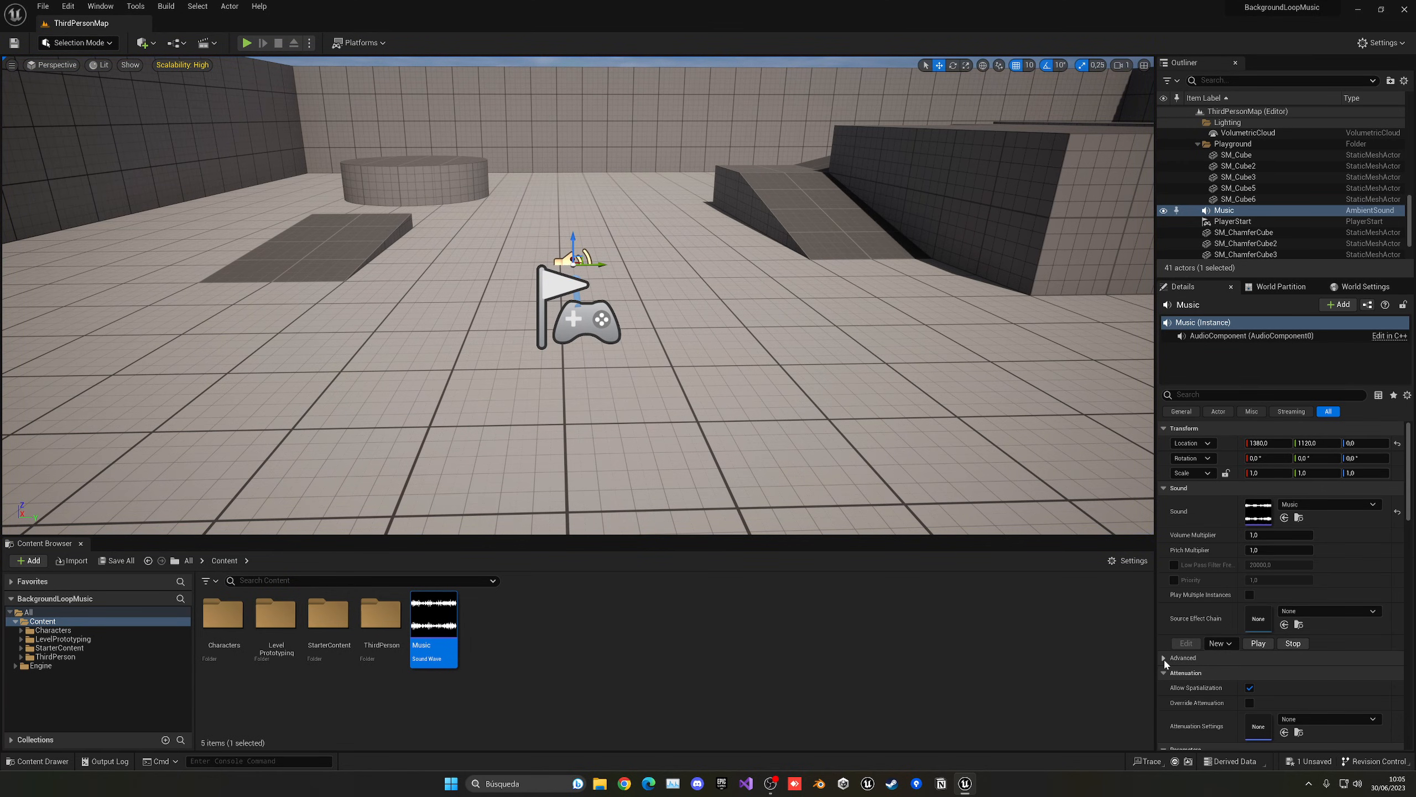
Raise the ambient sound's Volume Multiplier to 2.0 and test the louder music in play.
scroll("down", 3)
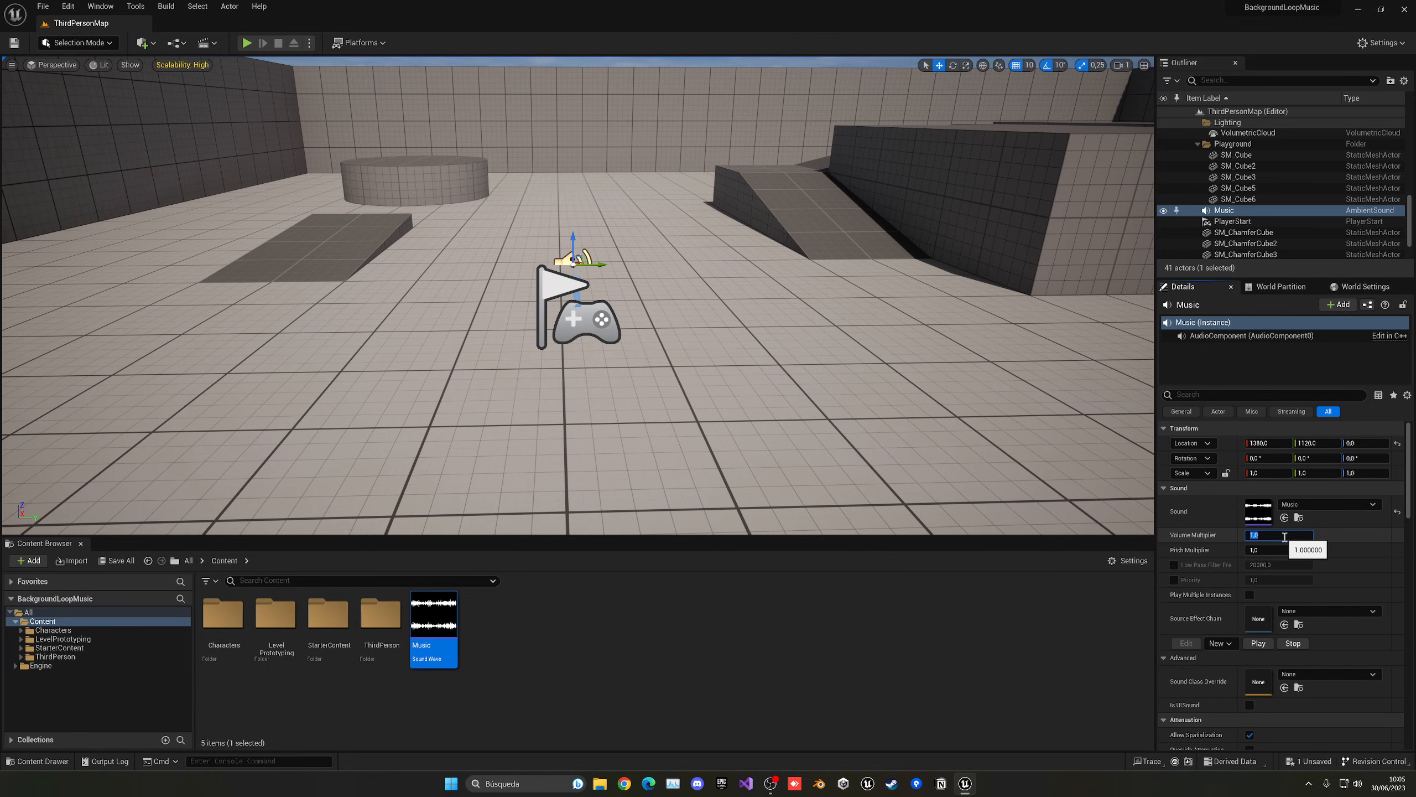
type("2.0")
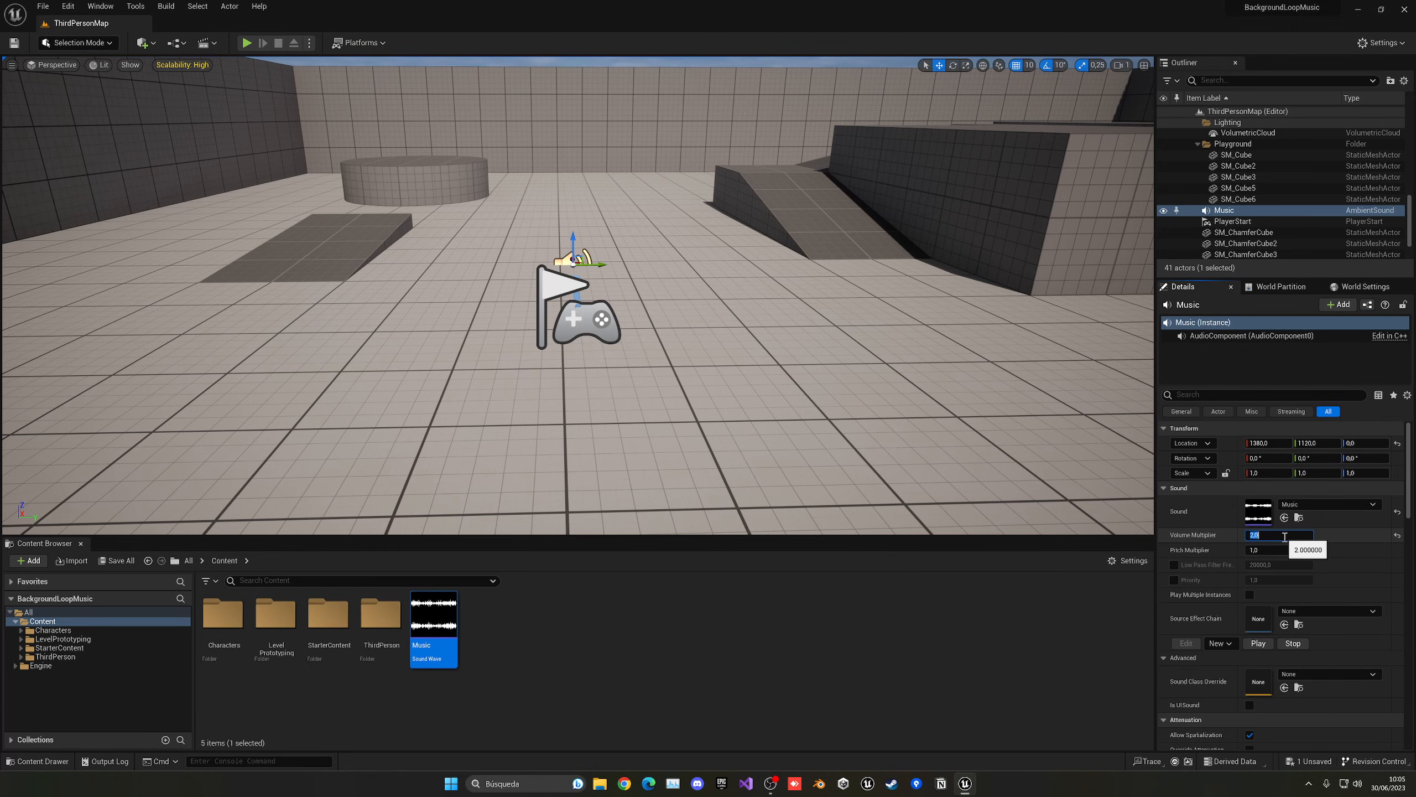
mouse_move(245, 42)
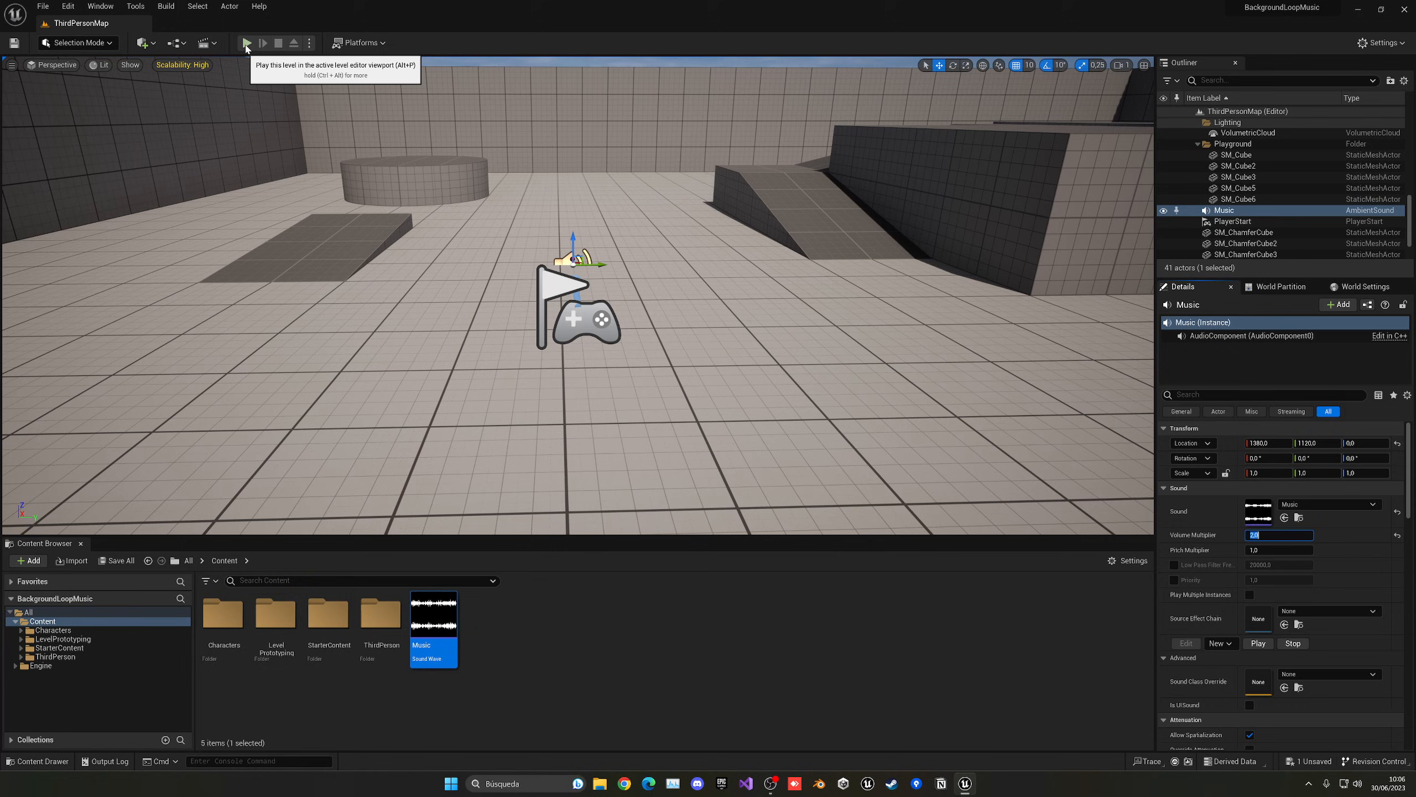
left_click(246, 42)
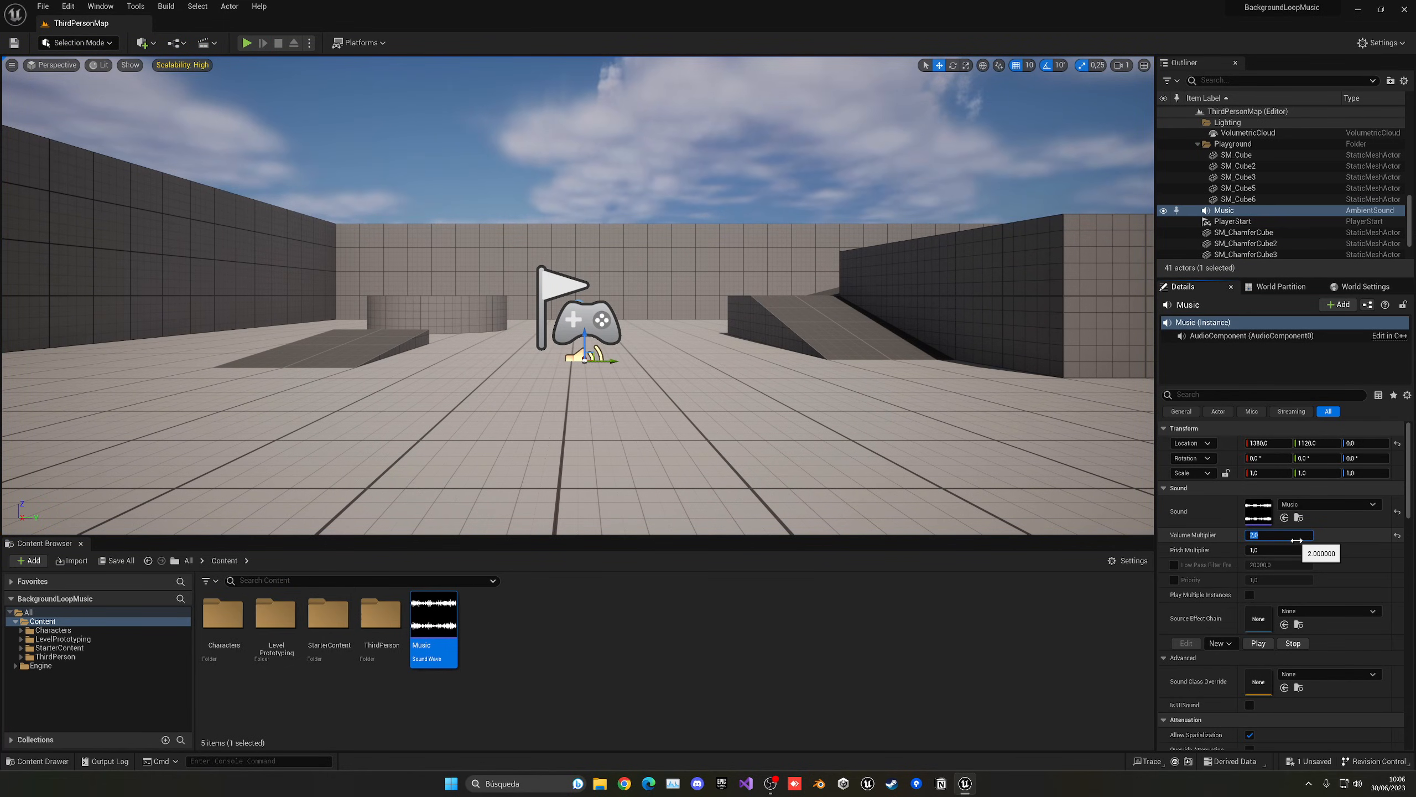
left_click(247, 42)
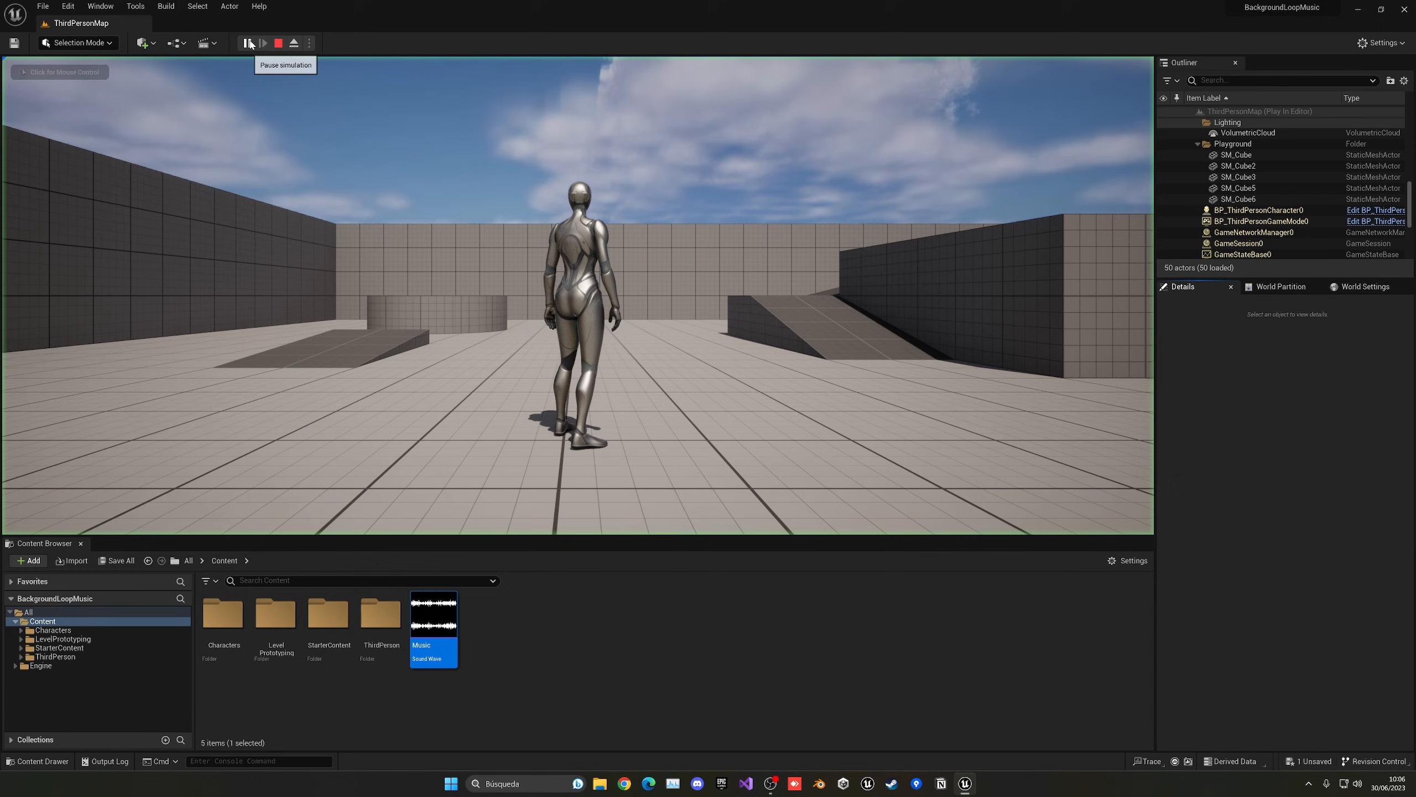
double_click(434, 600)
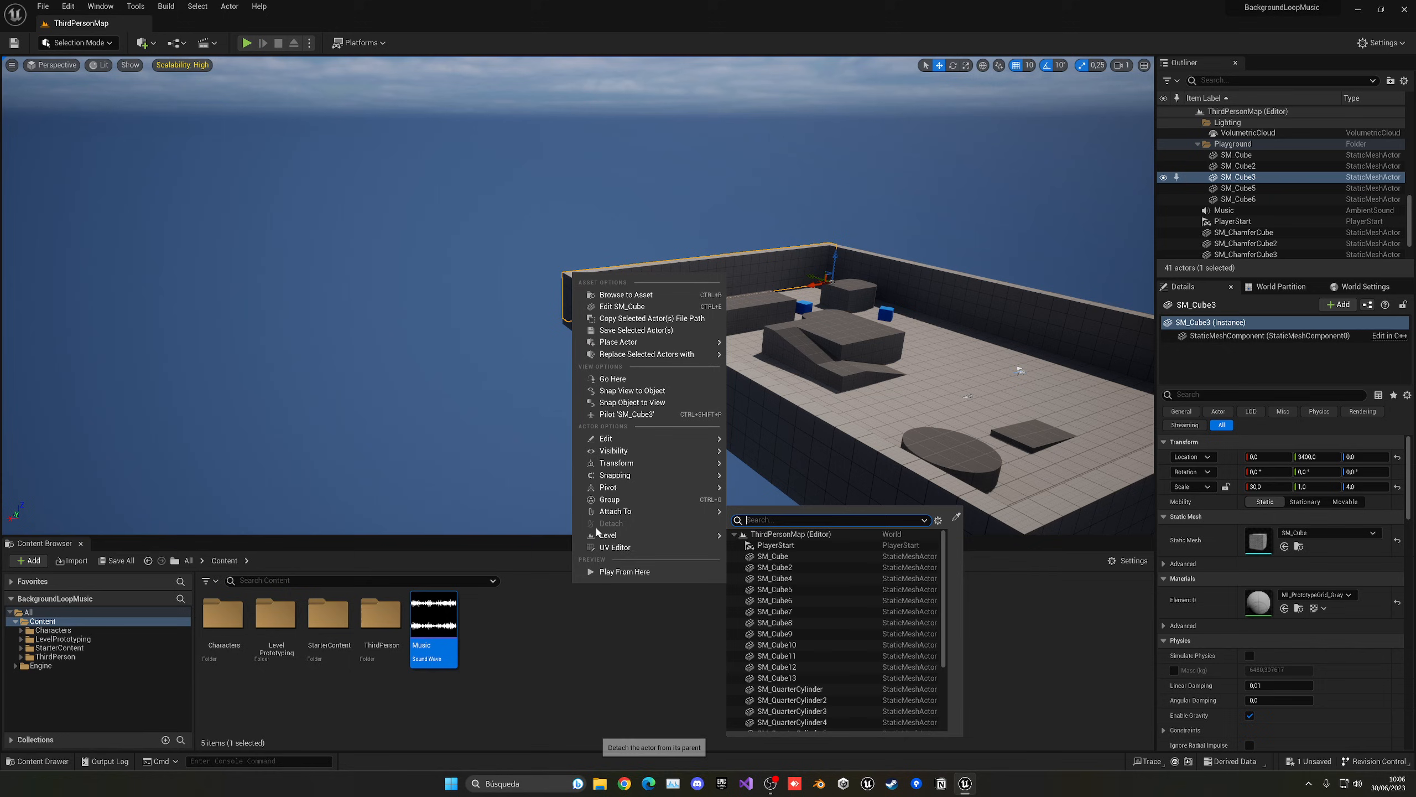
left_click(624, 570)
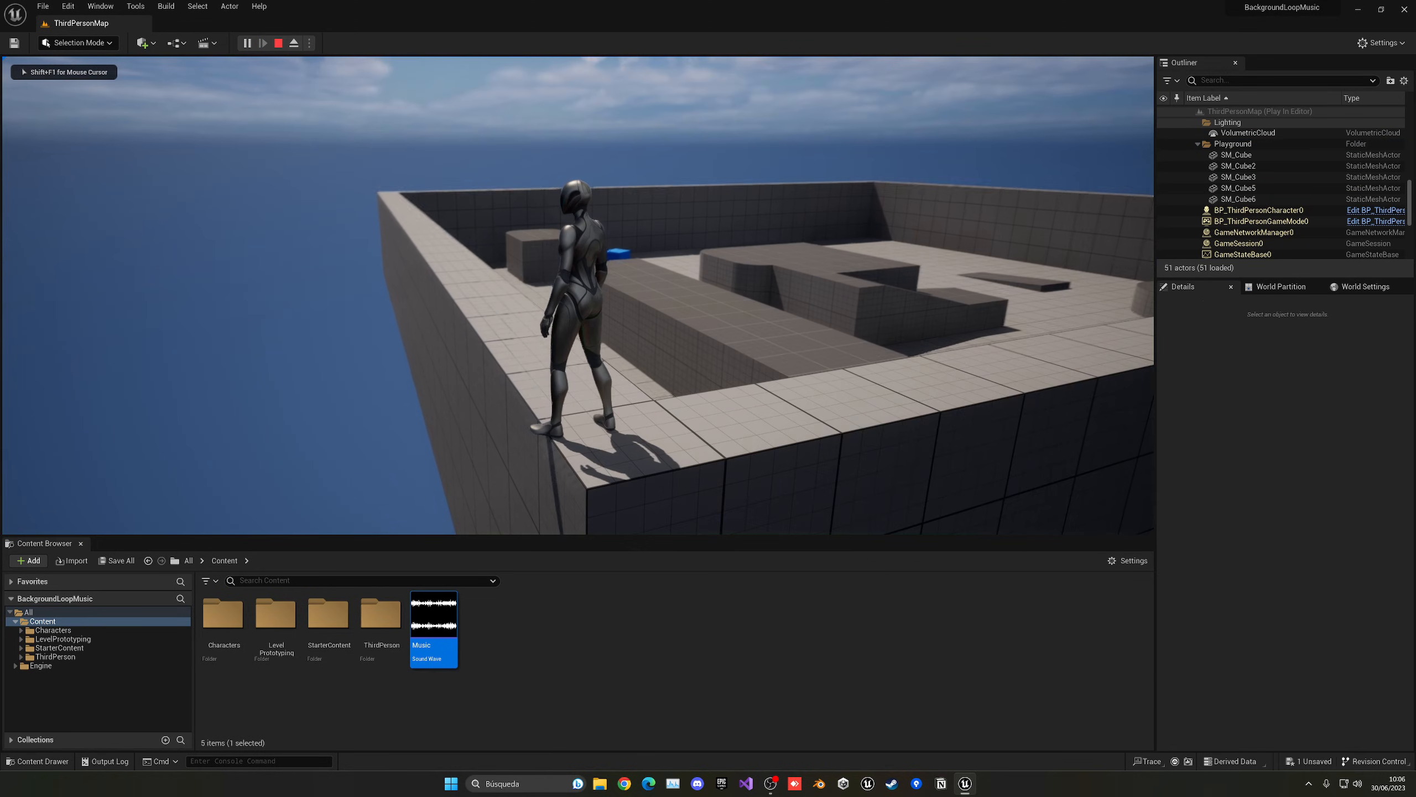
left_click(277, 42)
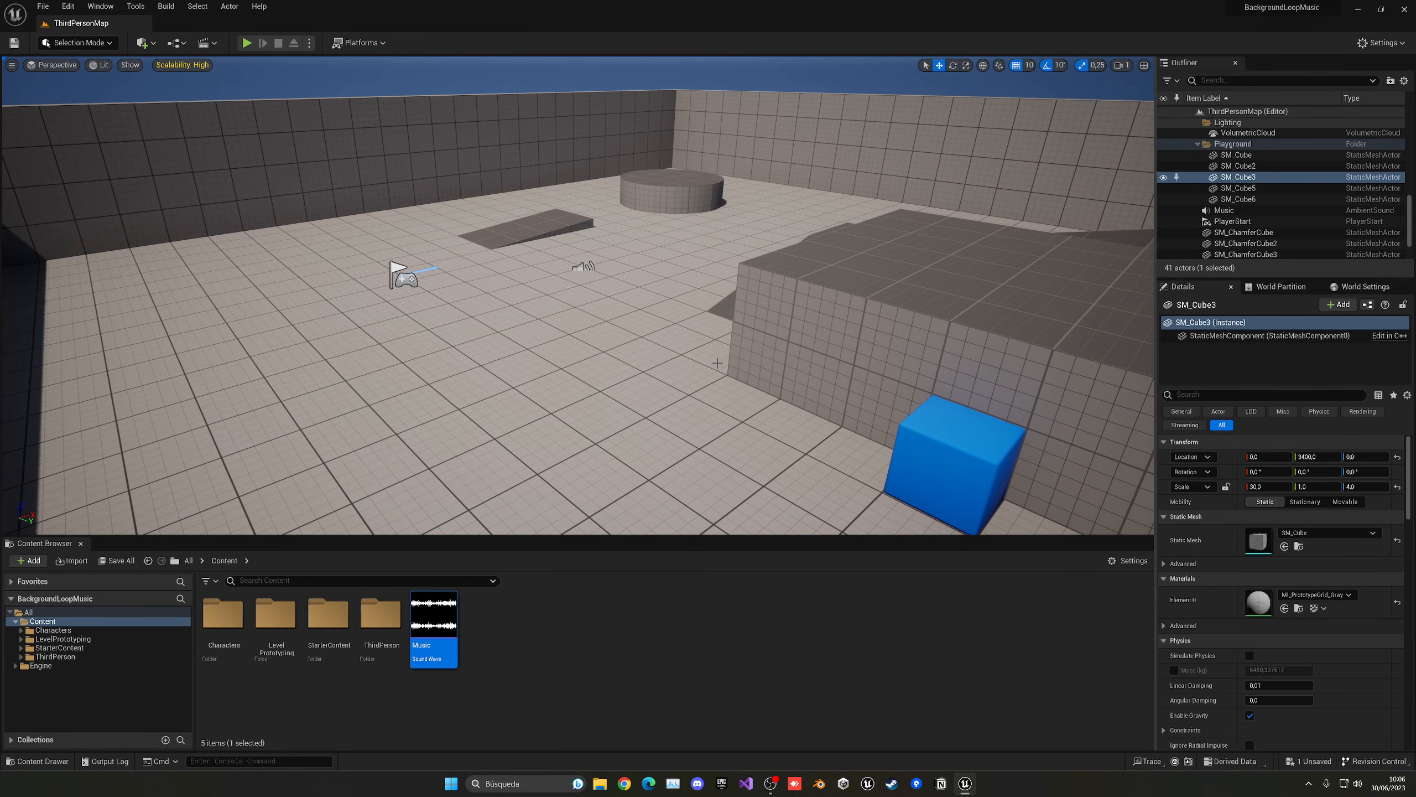
left_click(1225, 209)
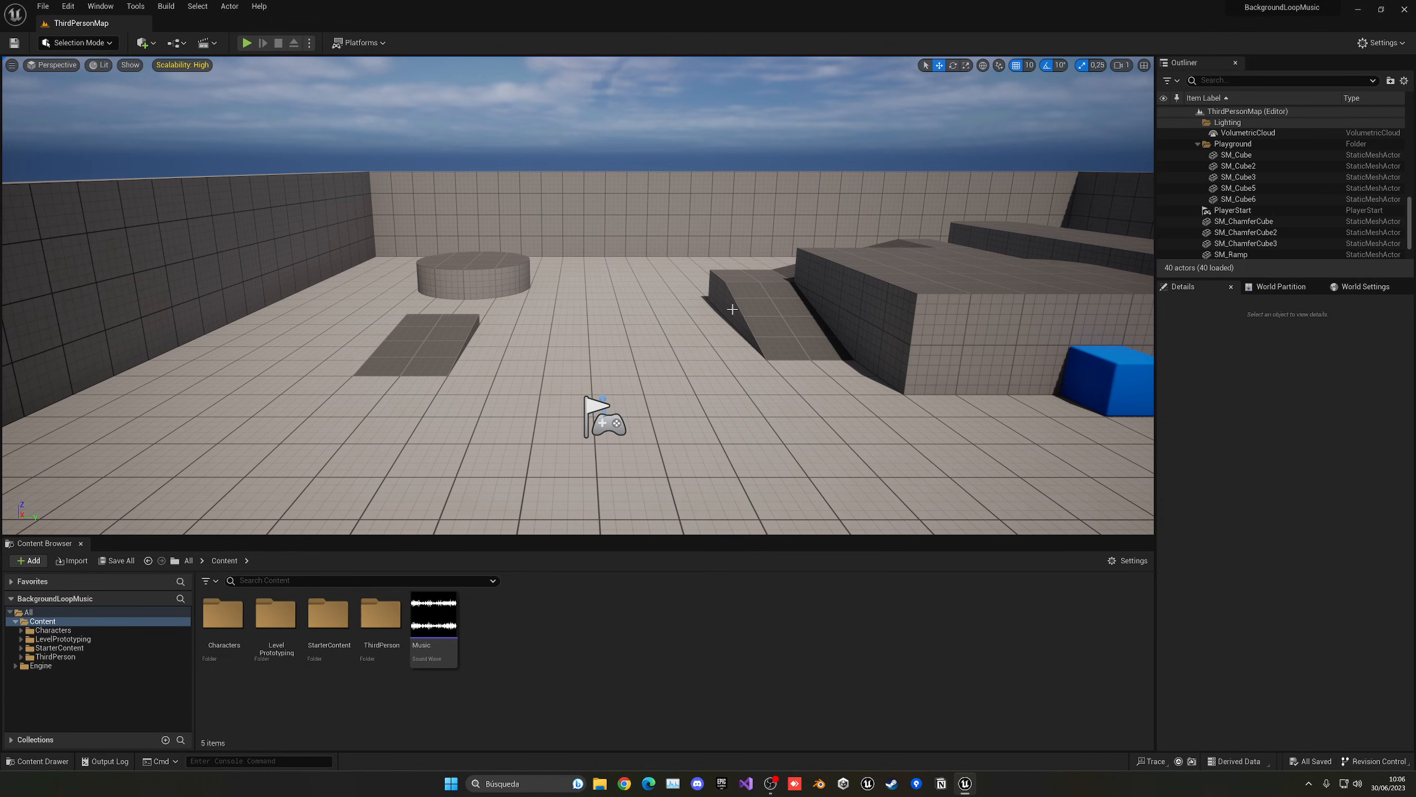
mouse_move(605, 301)
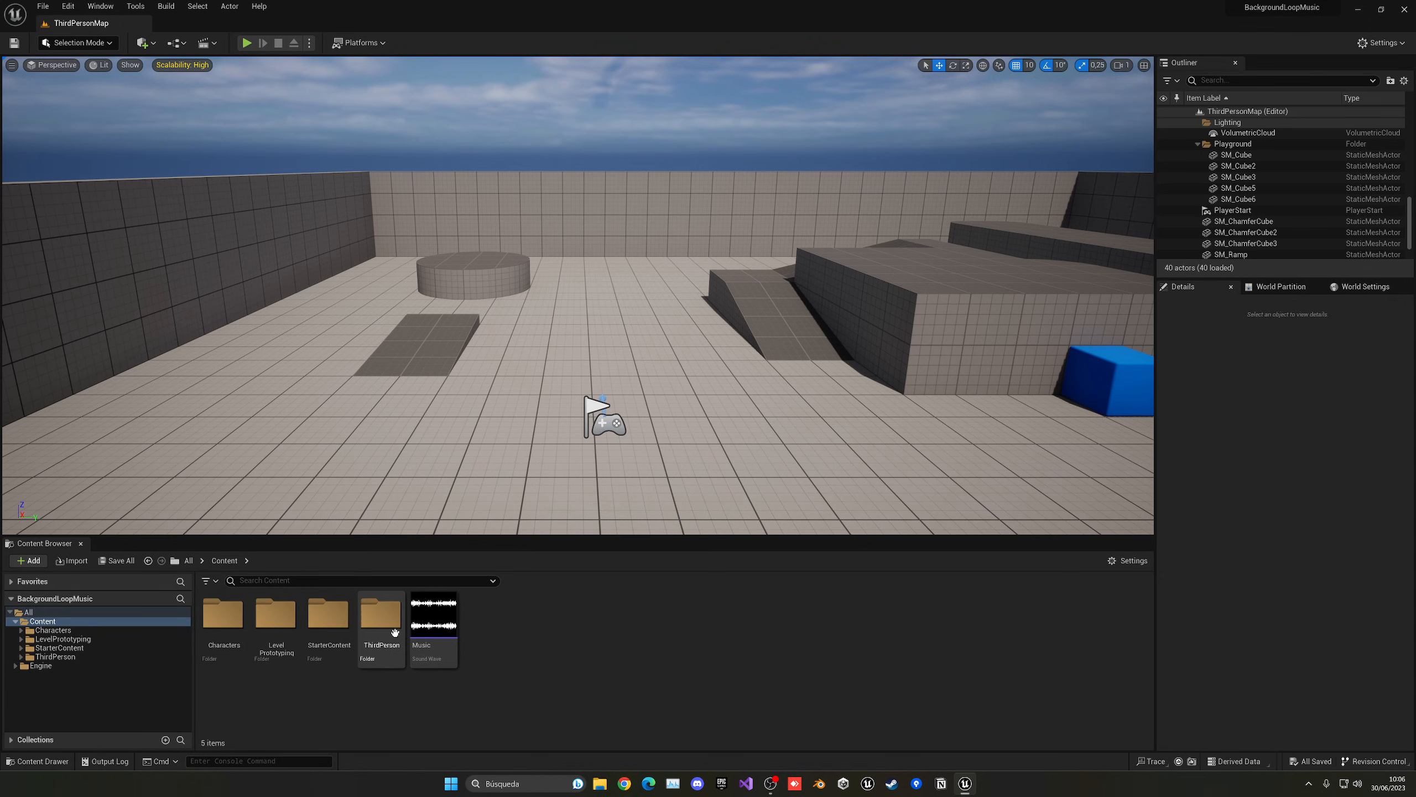
Reach the event graph of BP_ThirdPersonCharacter under ThirdPerson/Blueprints.
double_click(381, 611)
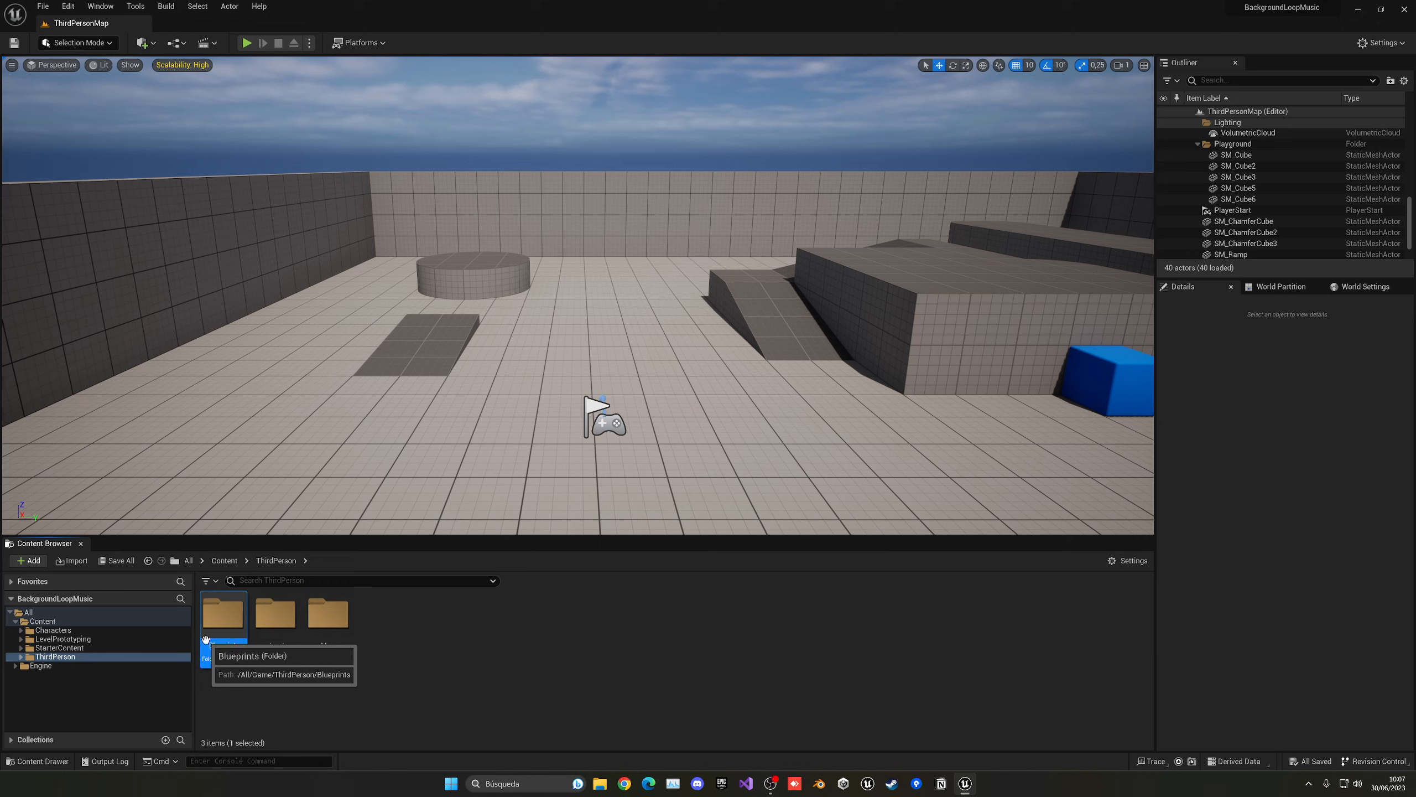
double_click(221, 614)
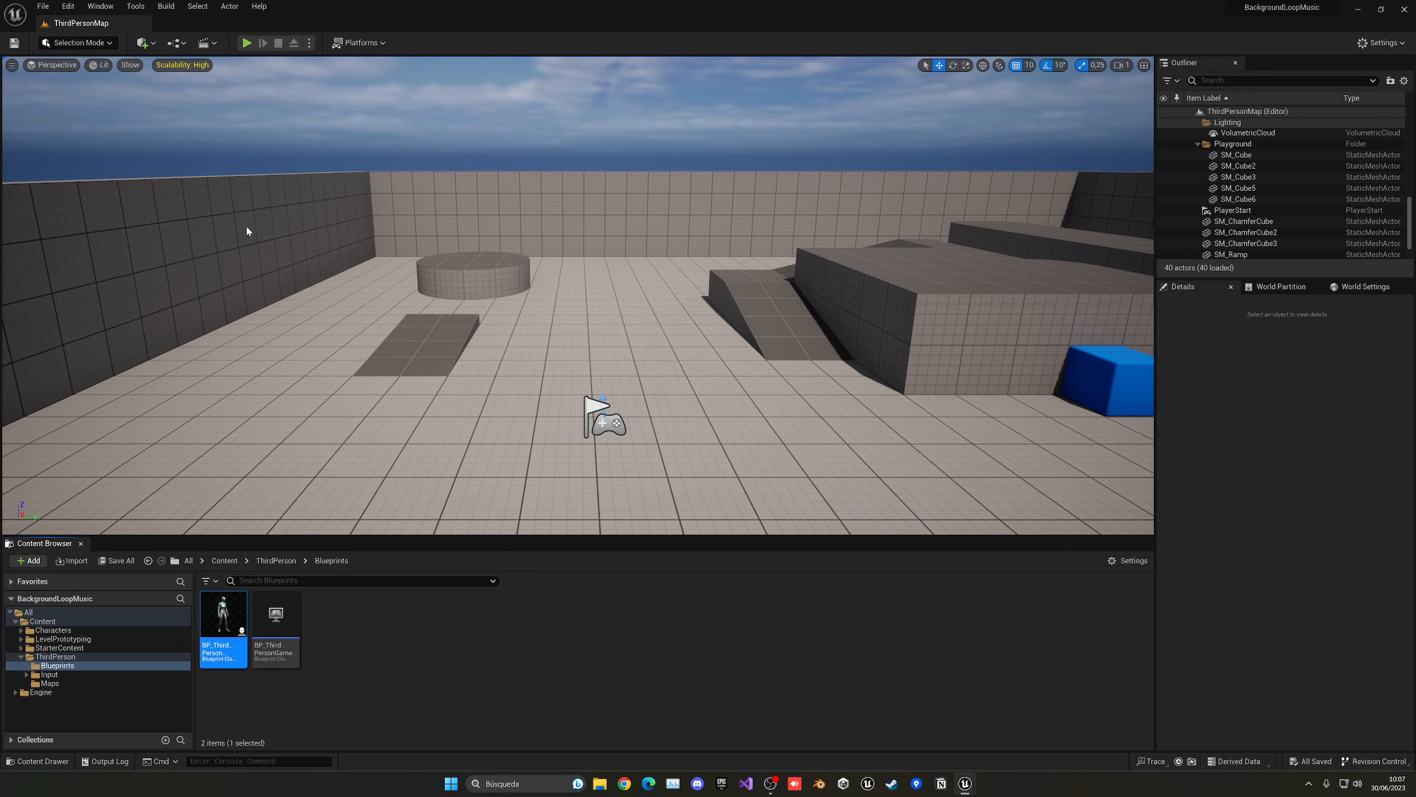
double_click(222, 613)
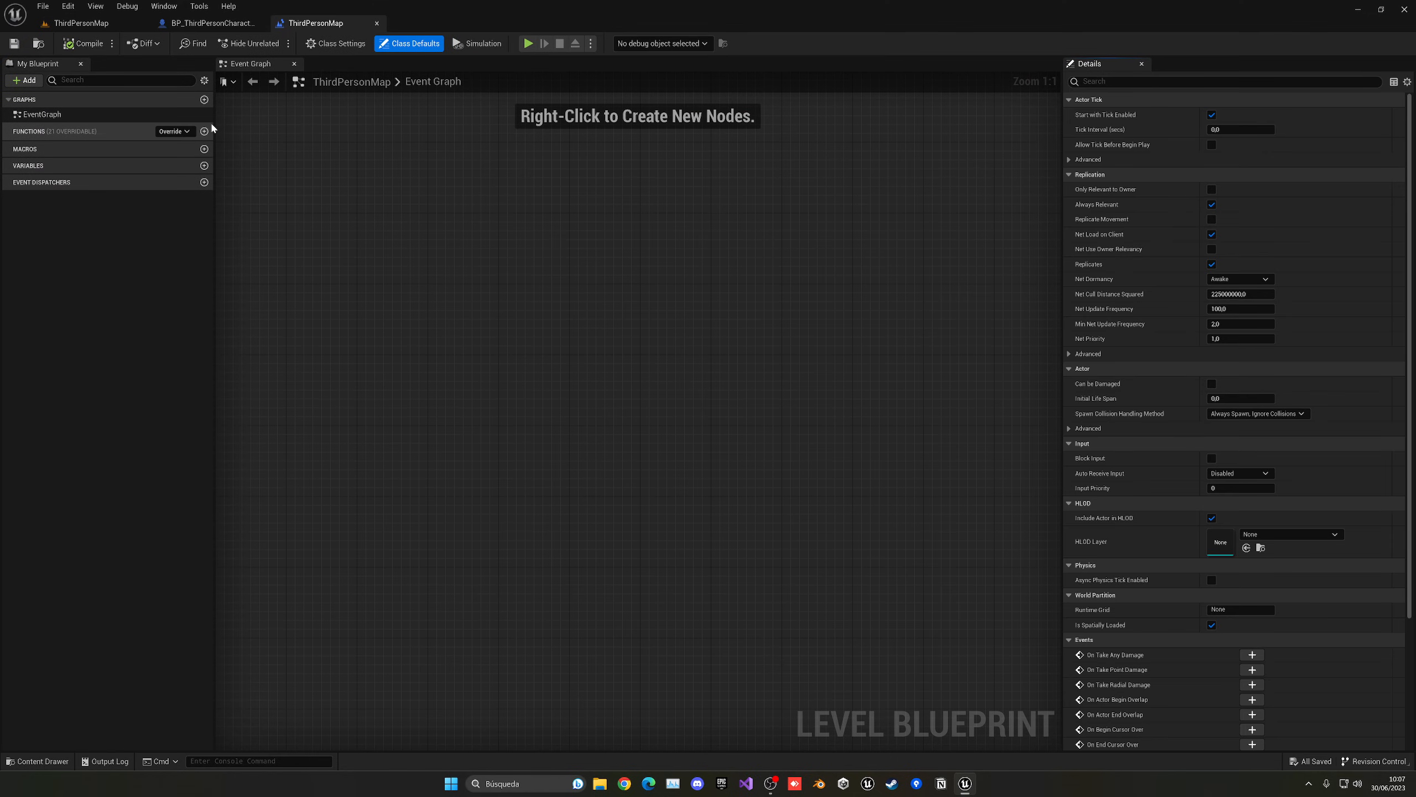
left_click(212, 22)
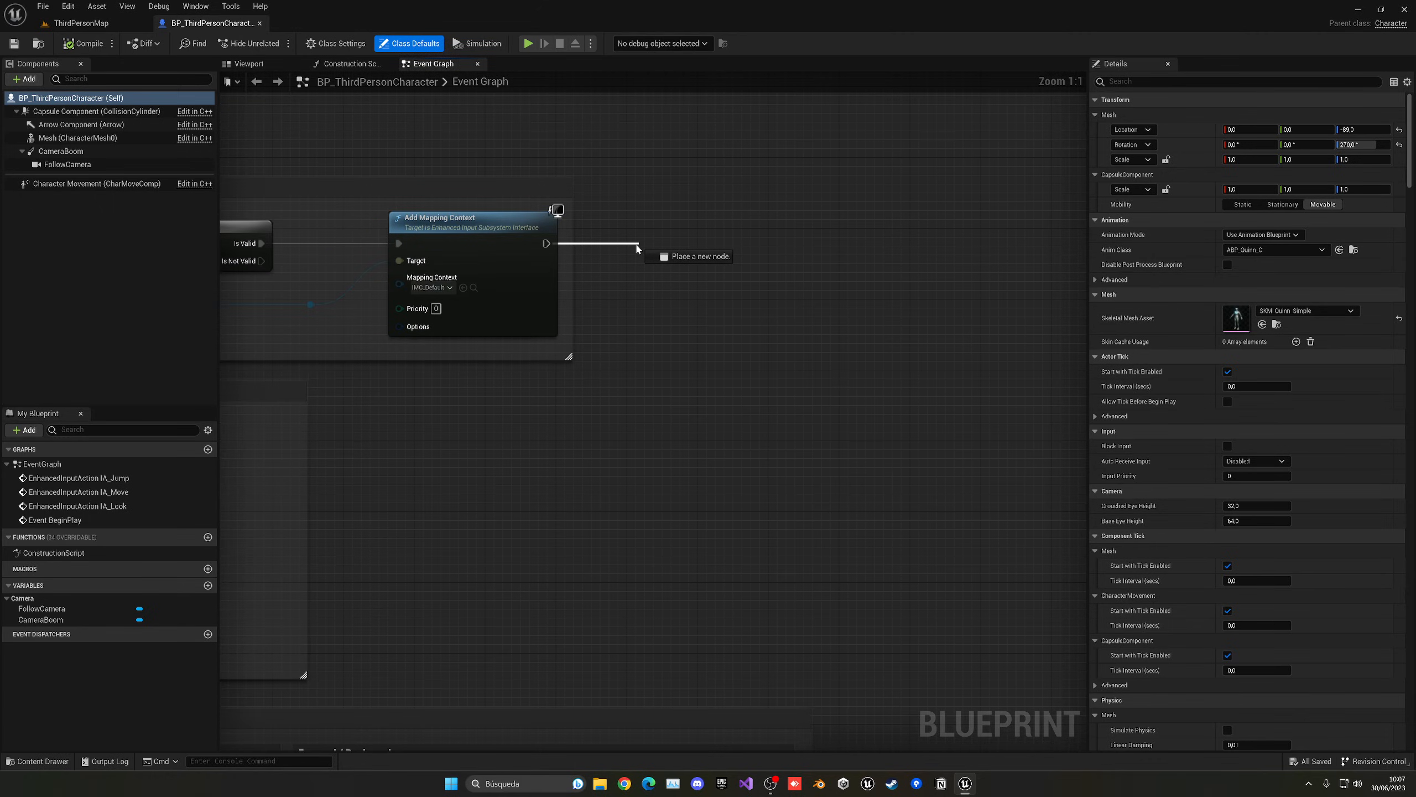
Place a Spawn Sound 2D node after Add Mapping Context.
left_click(692, 255)
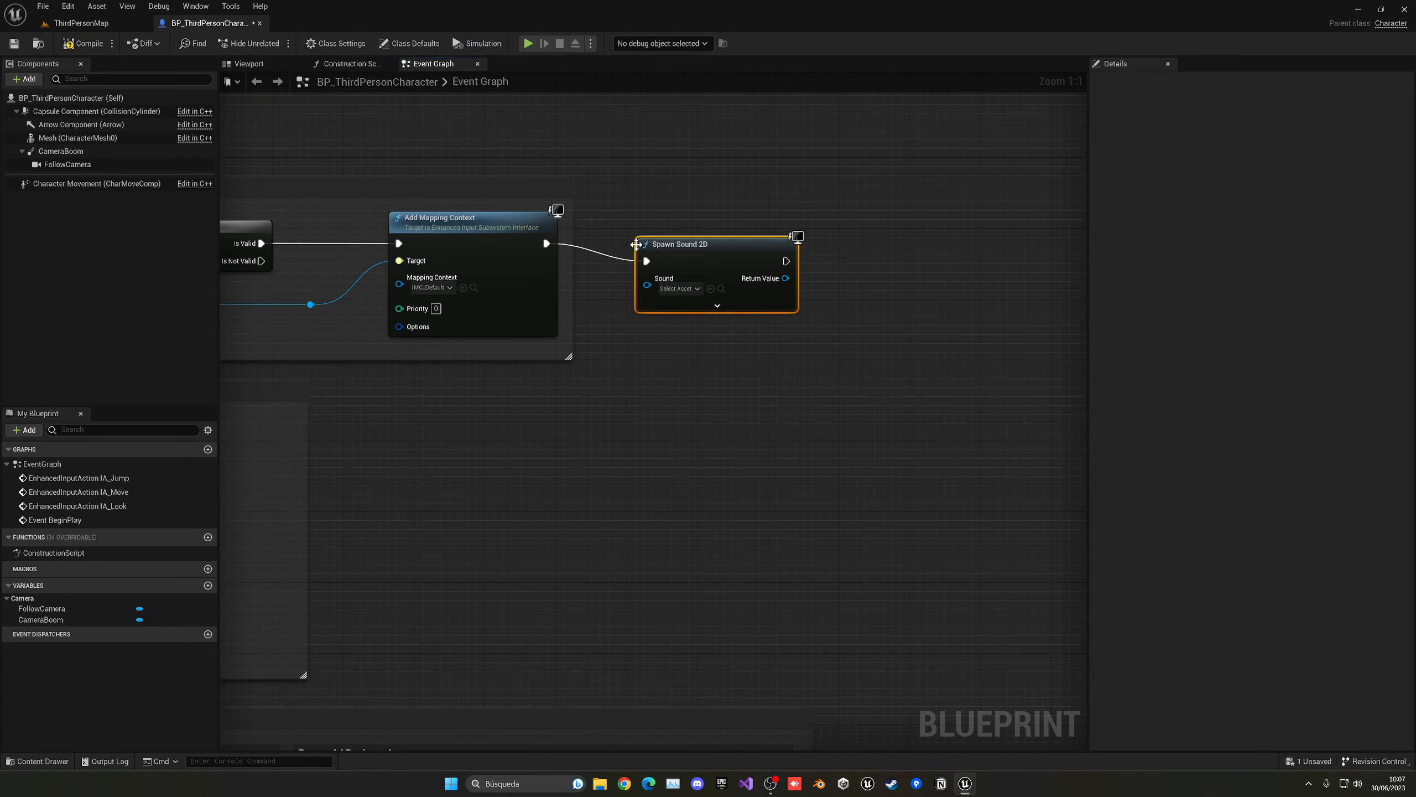
left_click(677, 287)
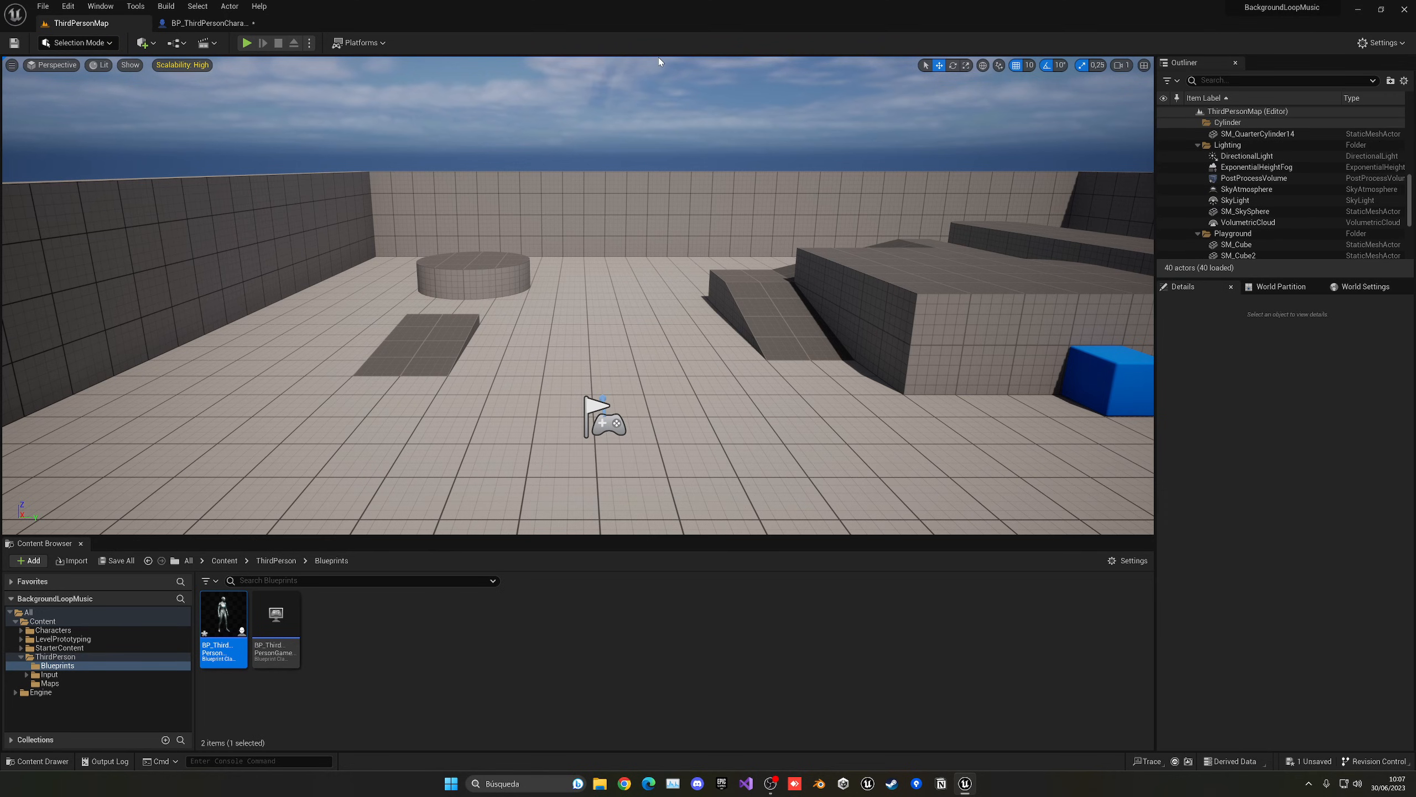
Remove the extra Play Sound 2D node and rewire Add Mapping Context into Spawn Sound 2D.
left_click(245, 42)
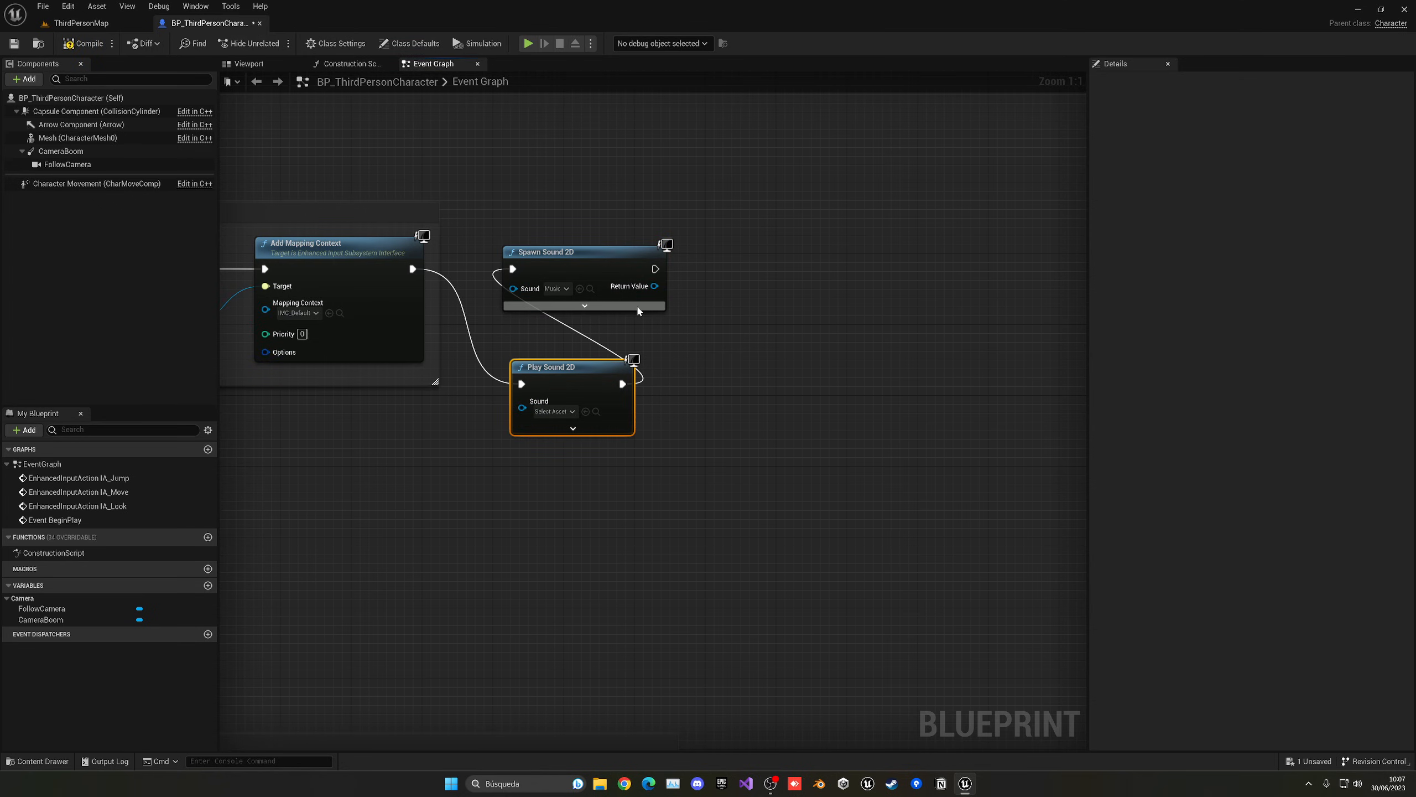
key("Delete")
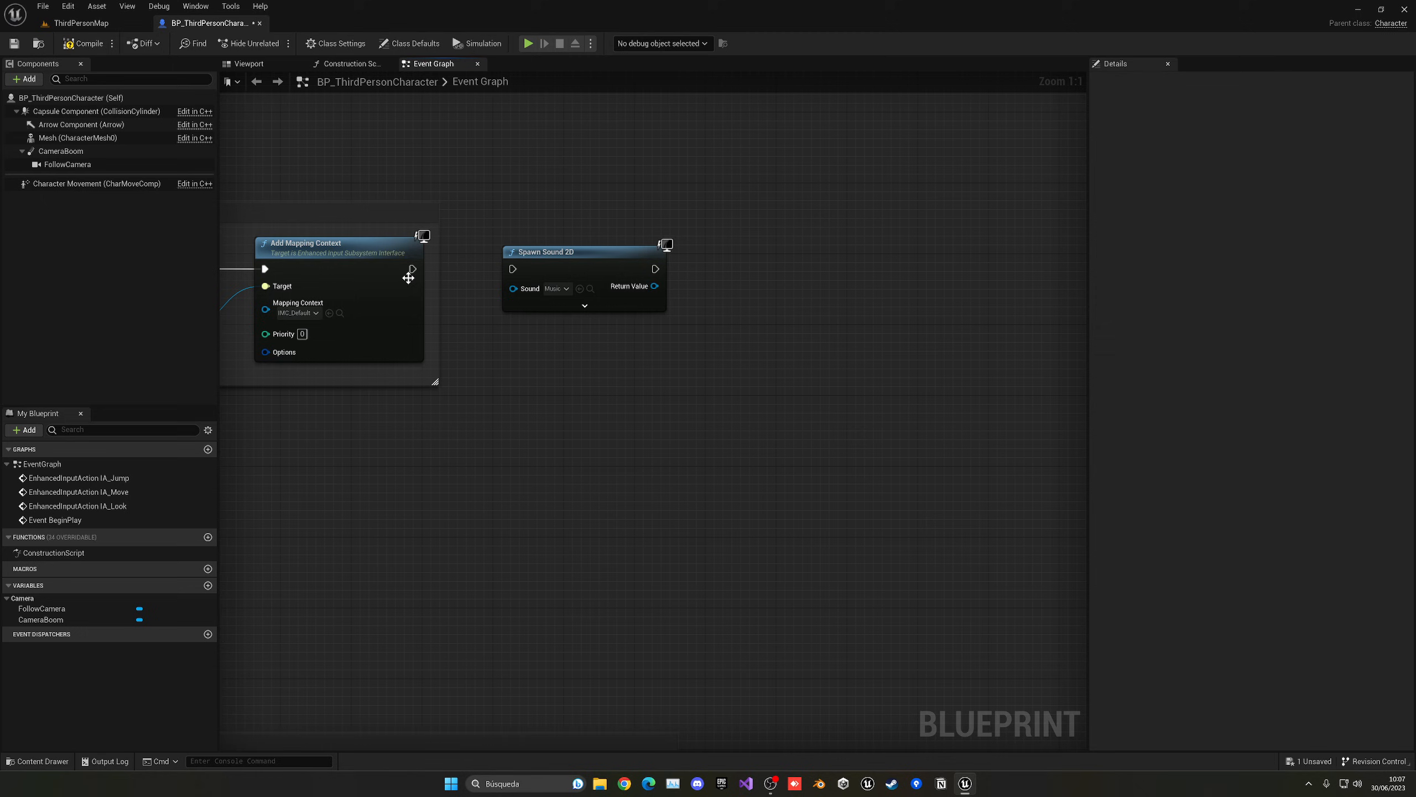
left_click_drag(412, 269, 513, 268)
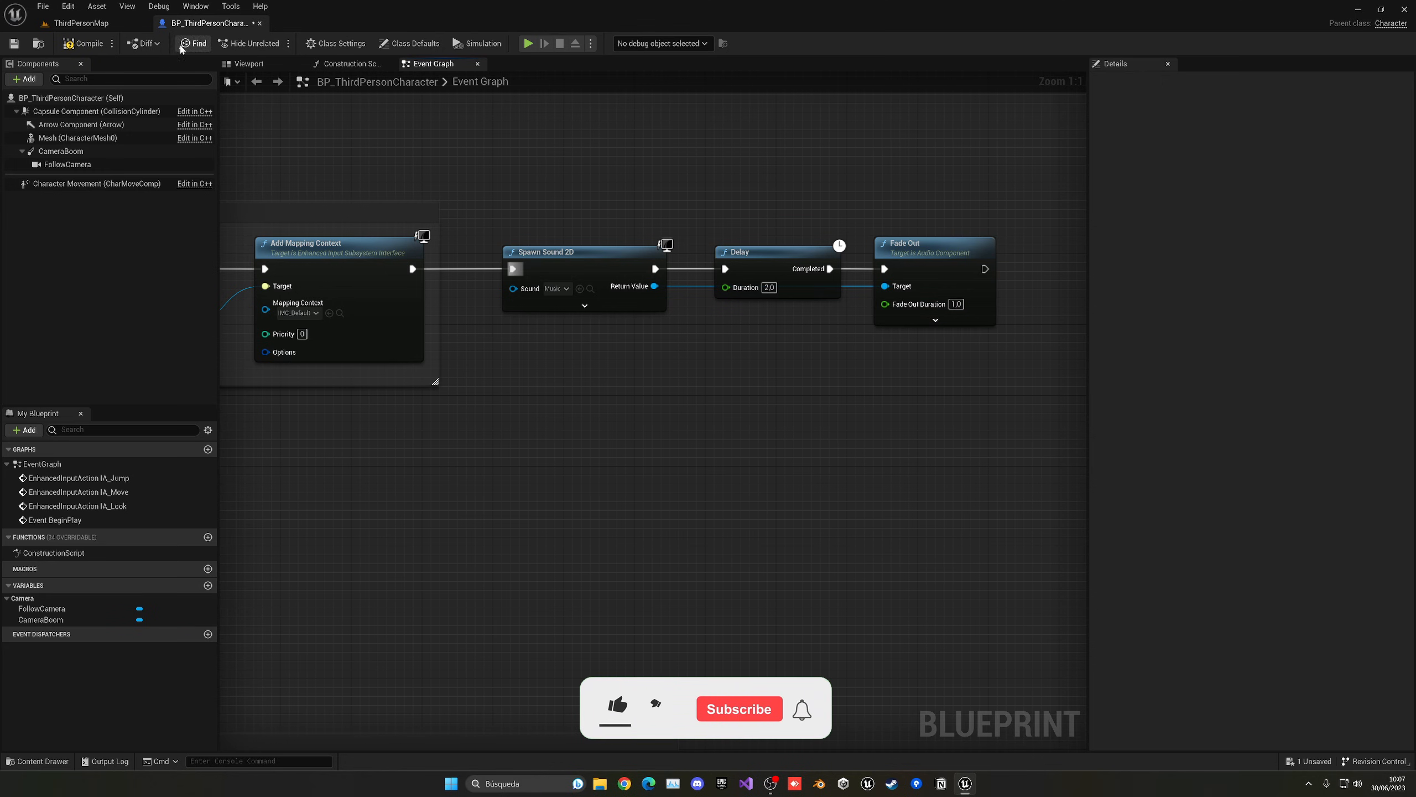
Play the level to hear the Music spawn, delay 2 seconds and fade out over 1 second.
left_click(529, 43)
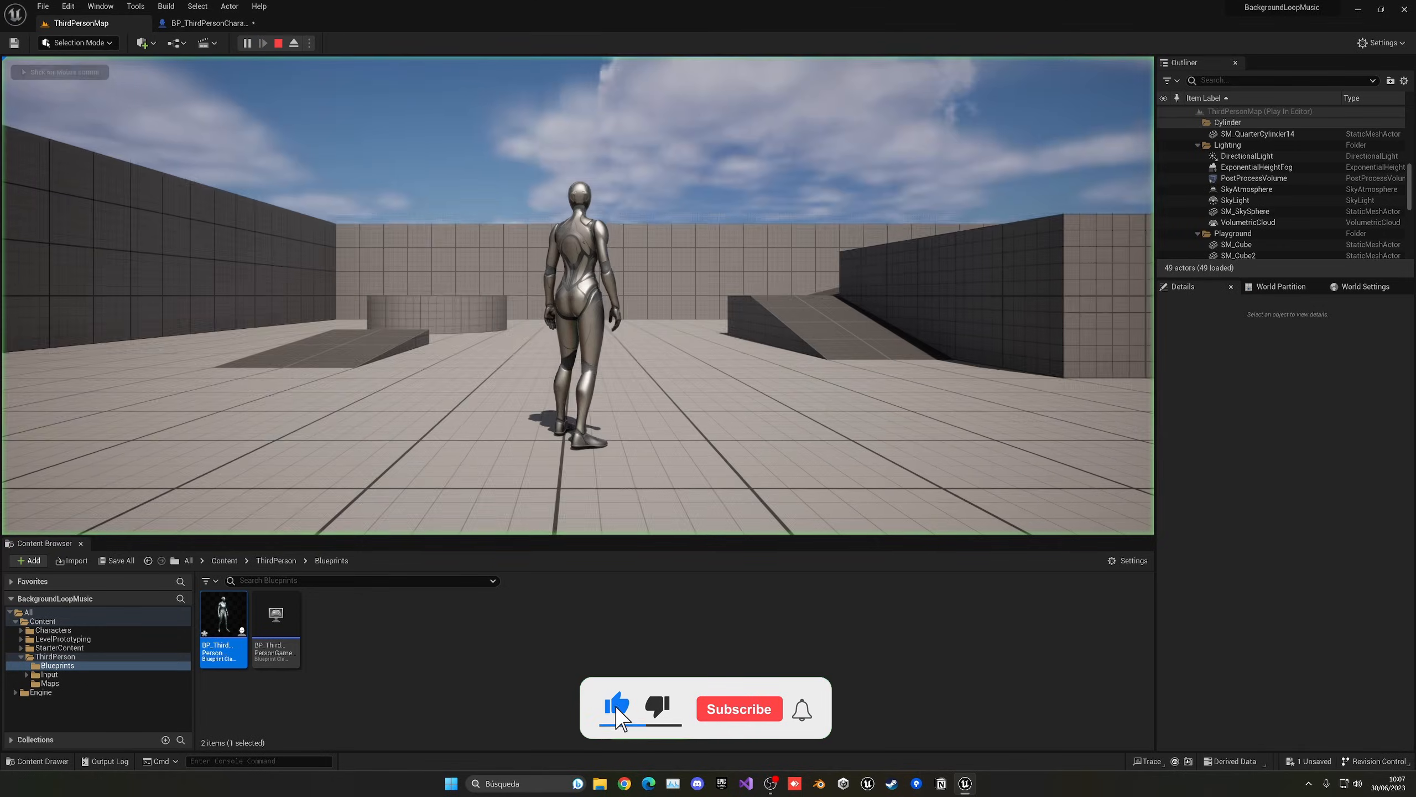
left_click(738, 708)
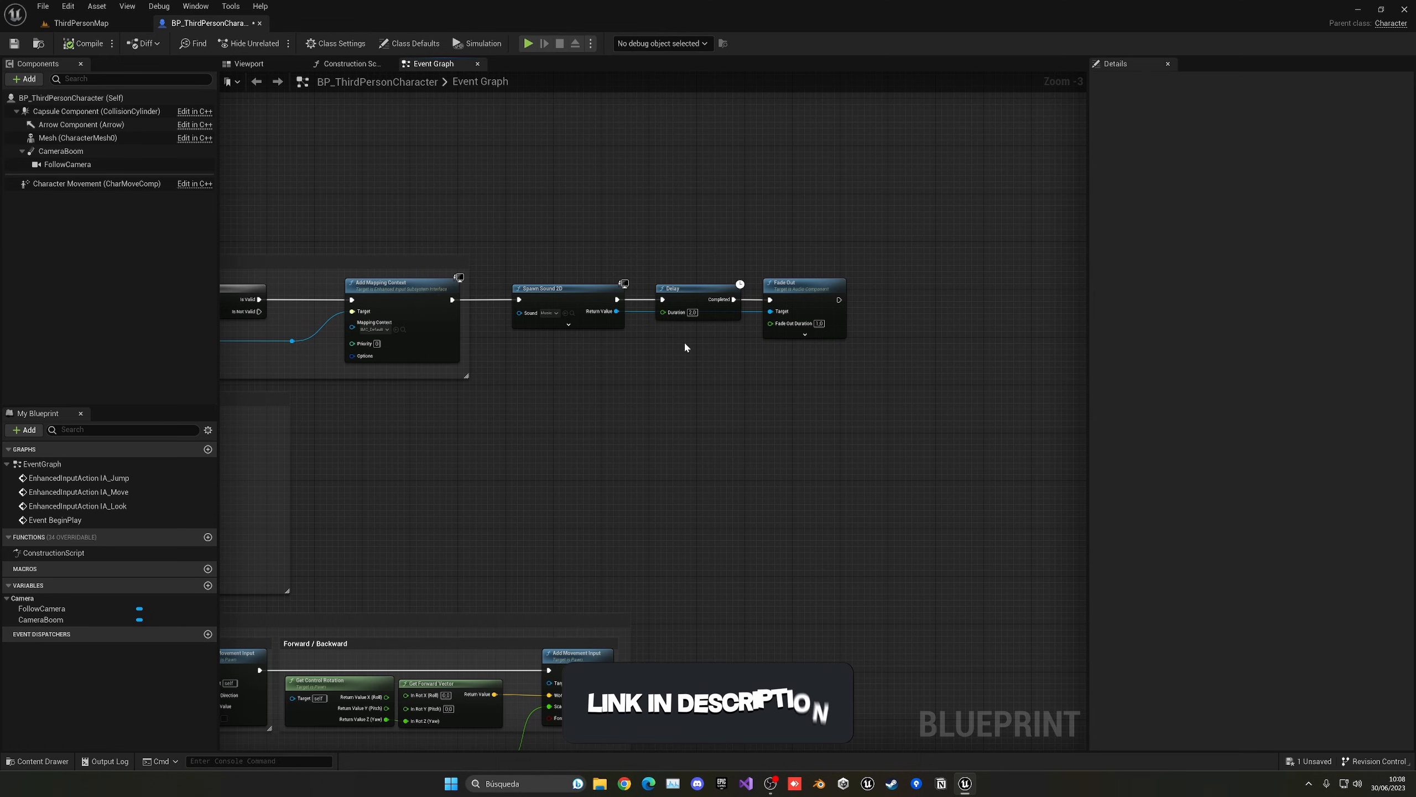
Return to the ThirdPersonMap content root and start File > New Level.
left_click(81, 22)
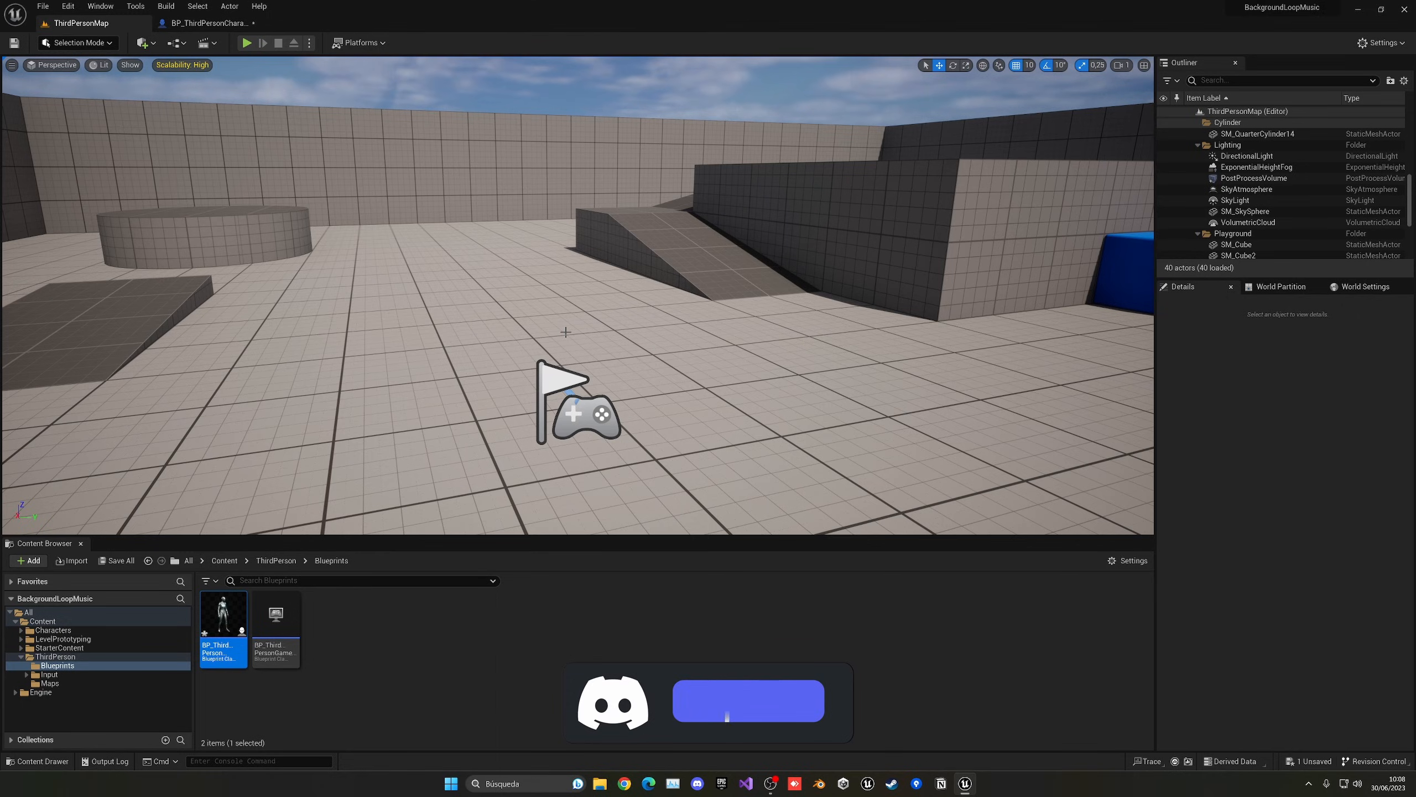
left_click(223, 560)
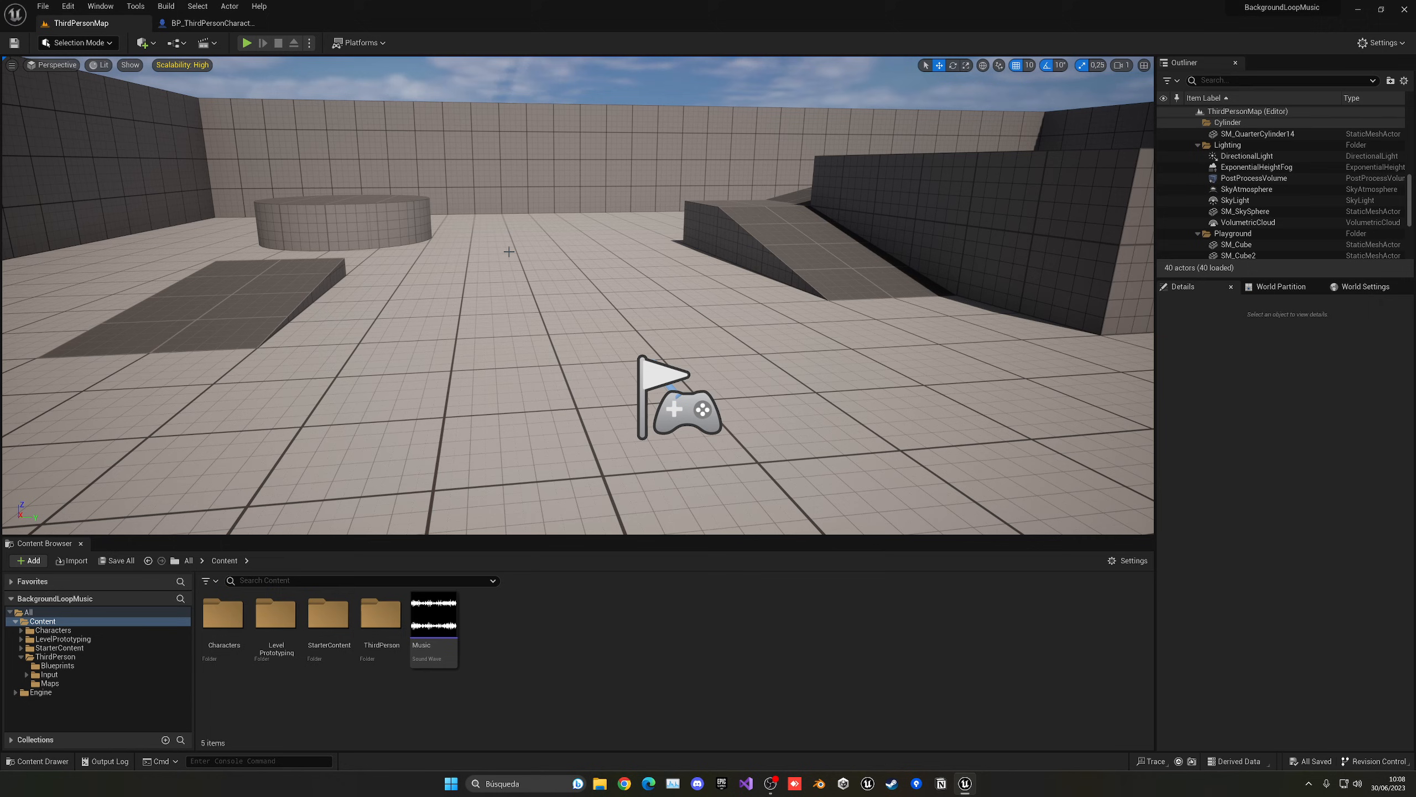
mouse_move(666, 322)
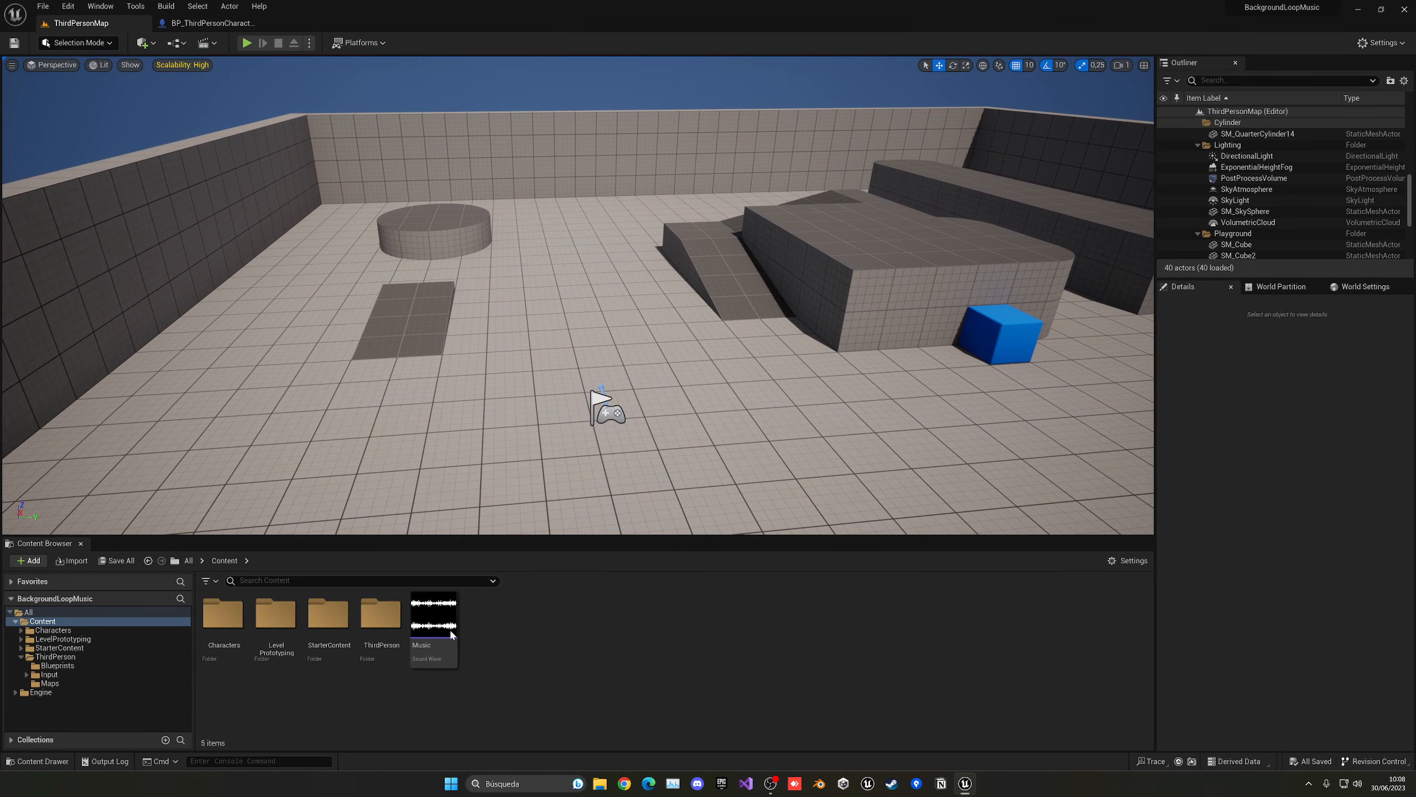
left_click(42, 6)
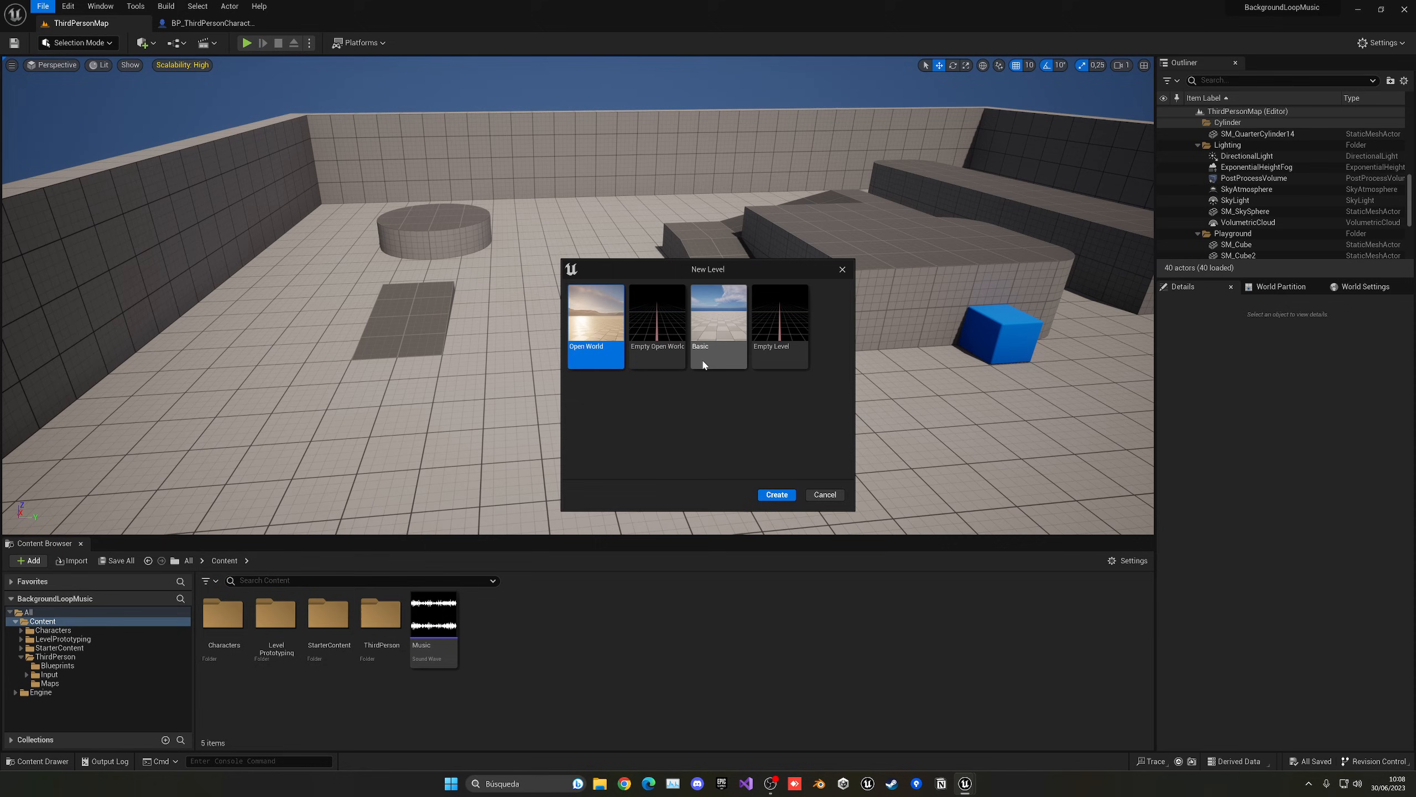